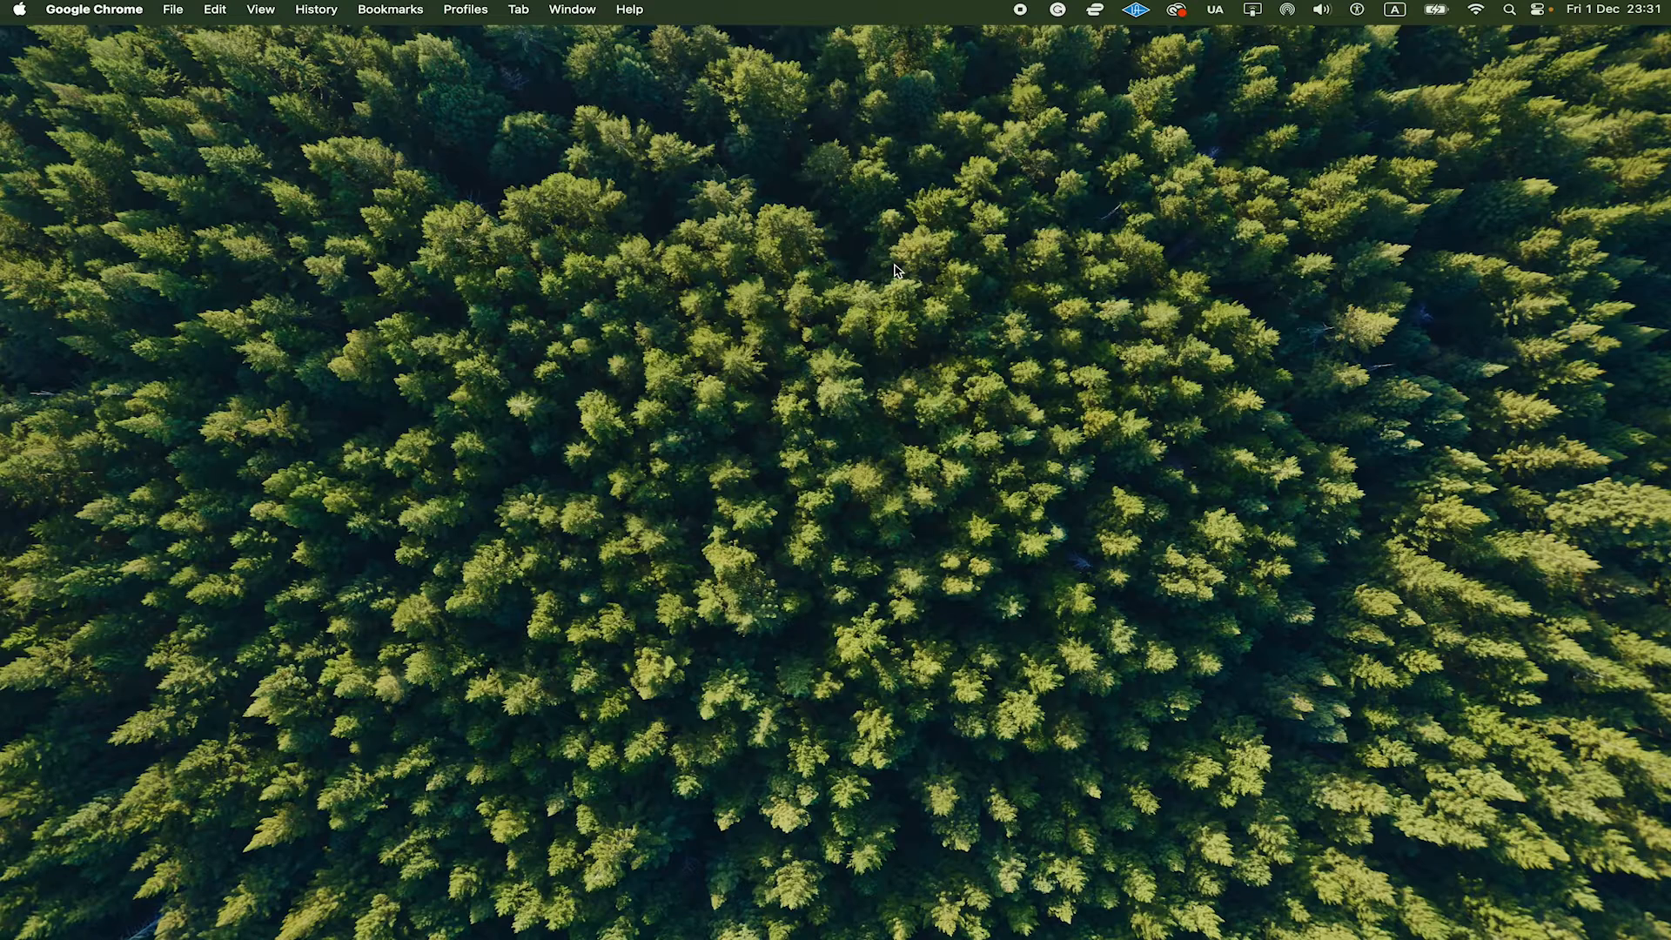
mouse_move(775, 374)
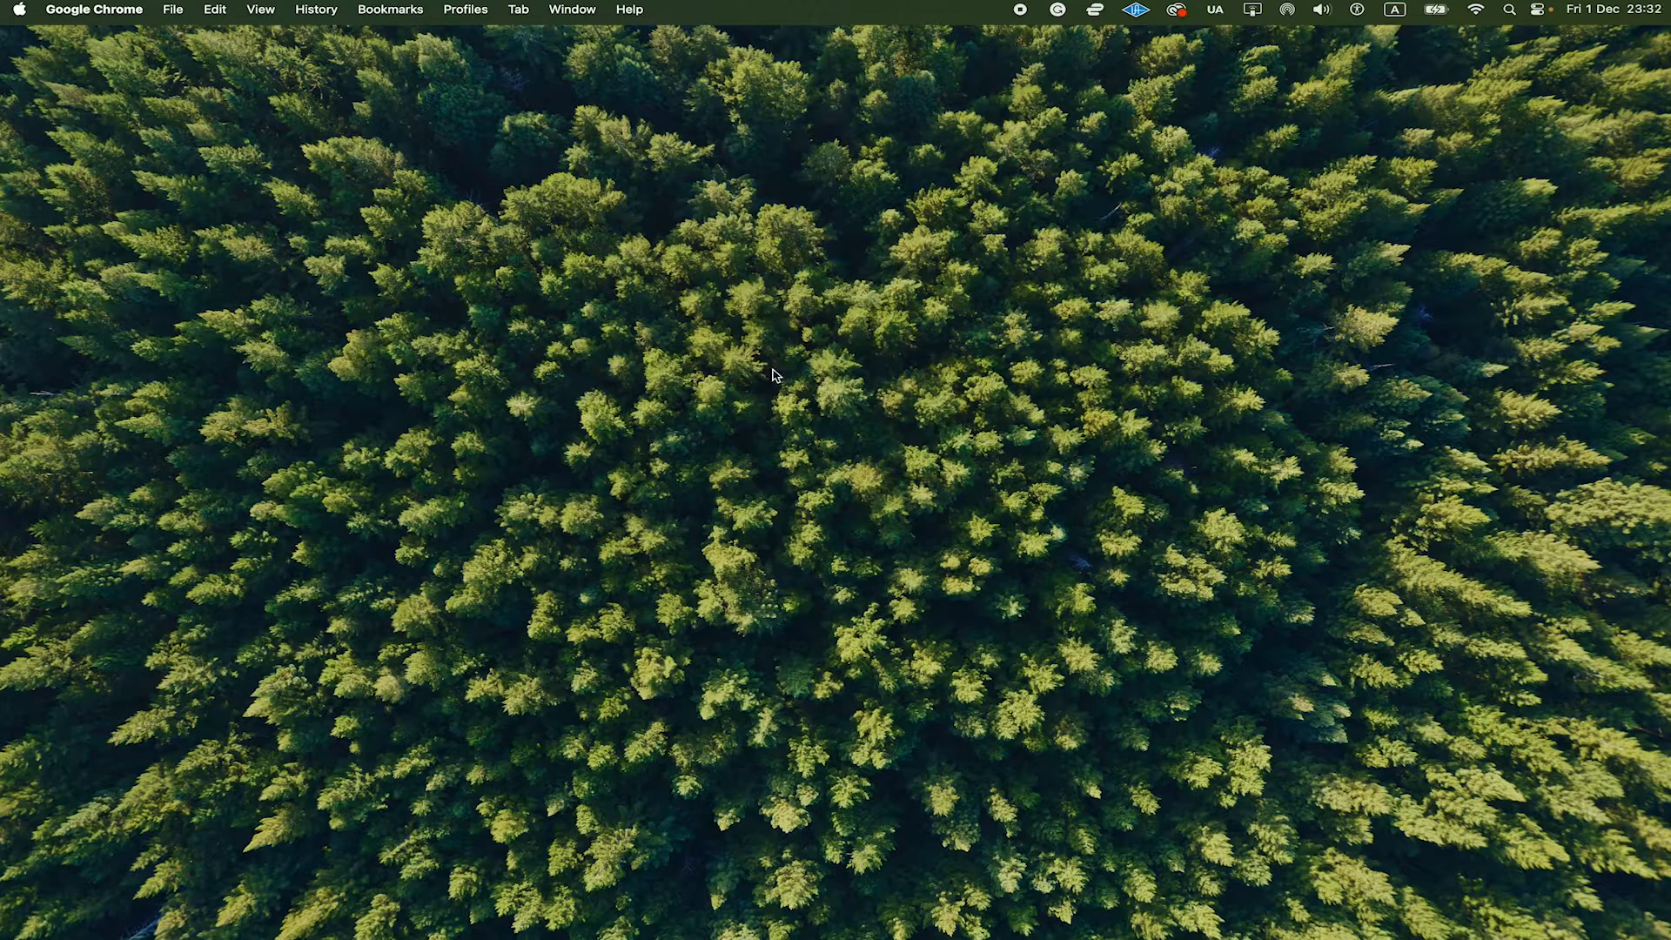
mouse_move(1491, 81)
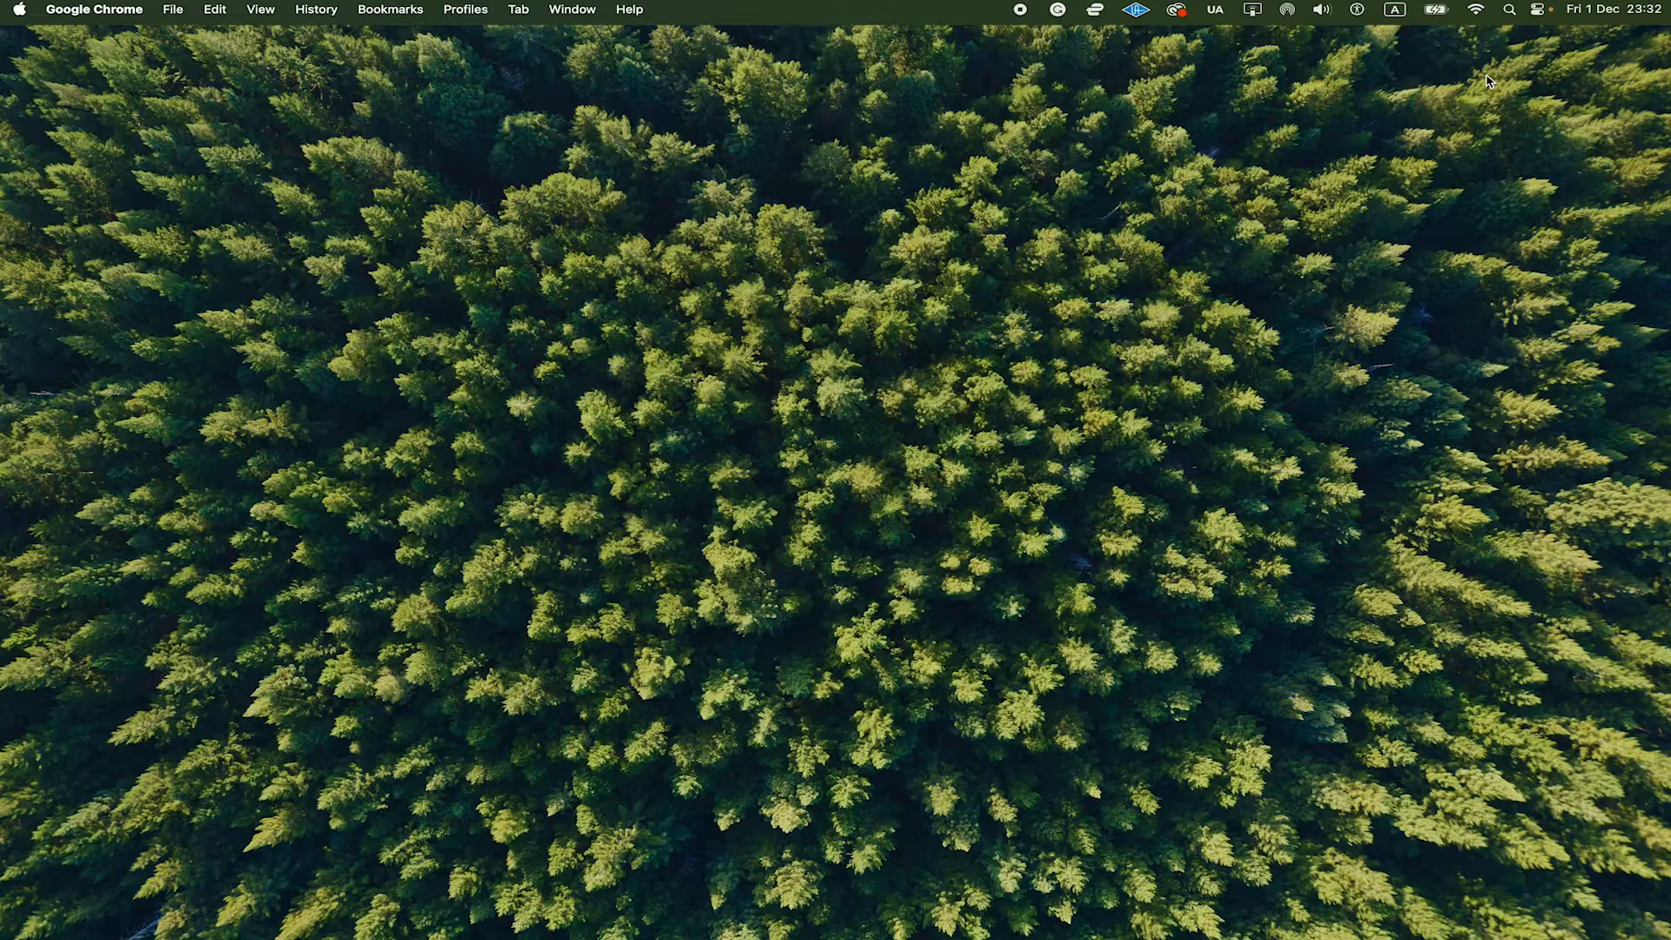
Launch iMovie by searching 'imovie' in Spotlight.
click(1509, 10)
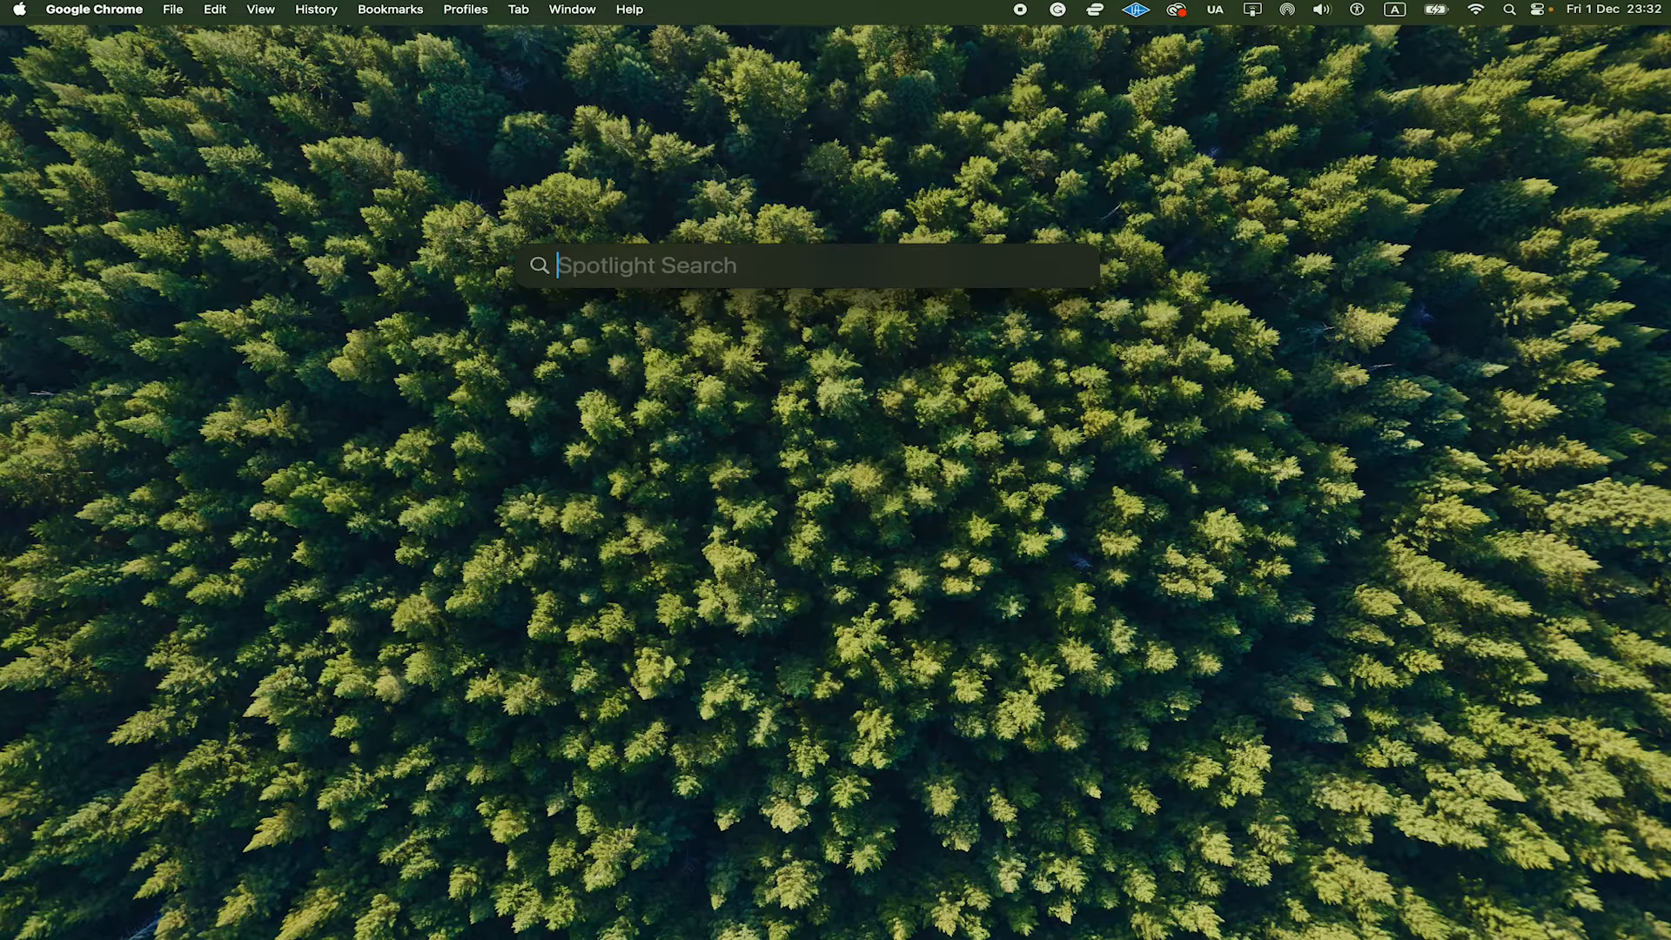
text(imovie)
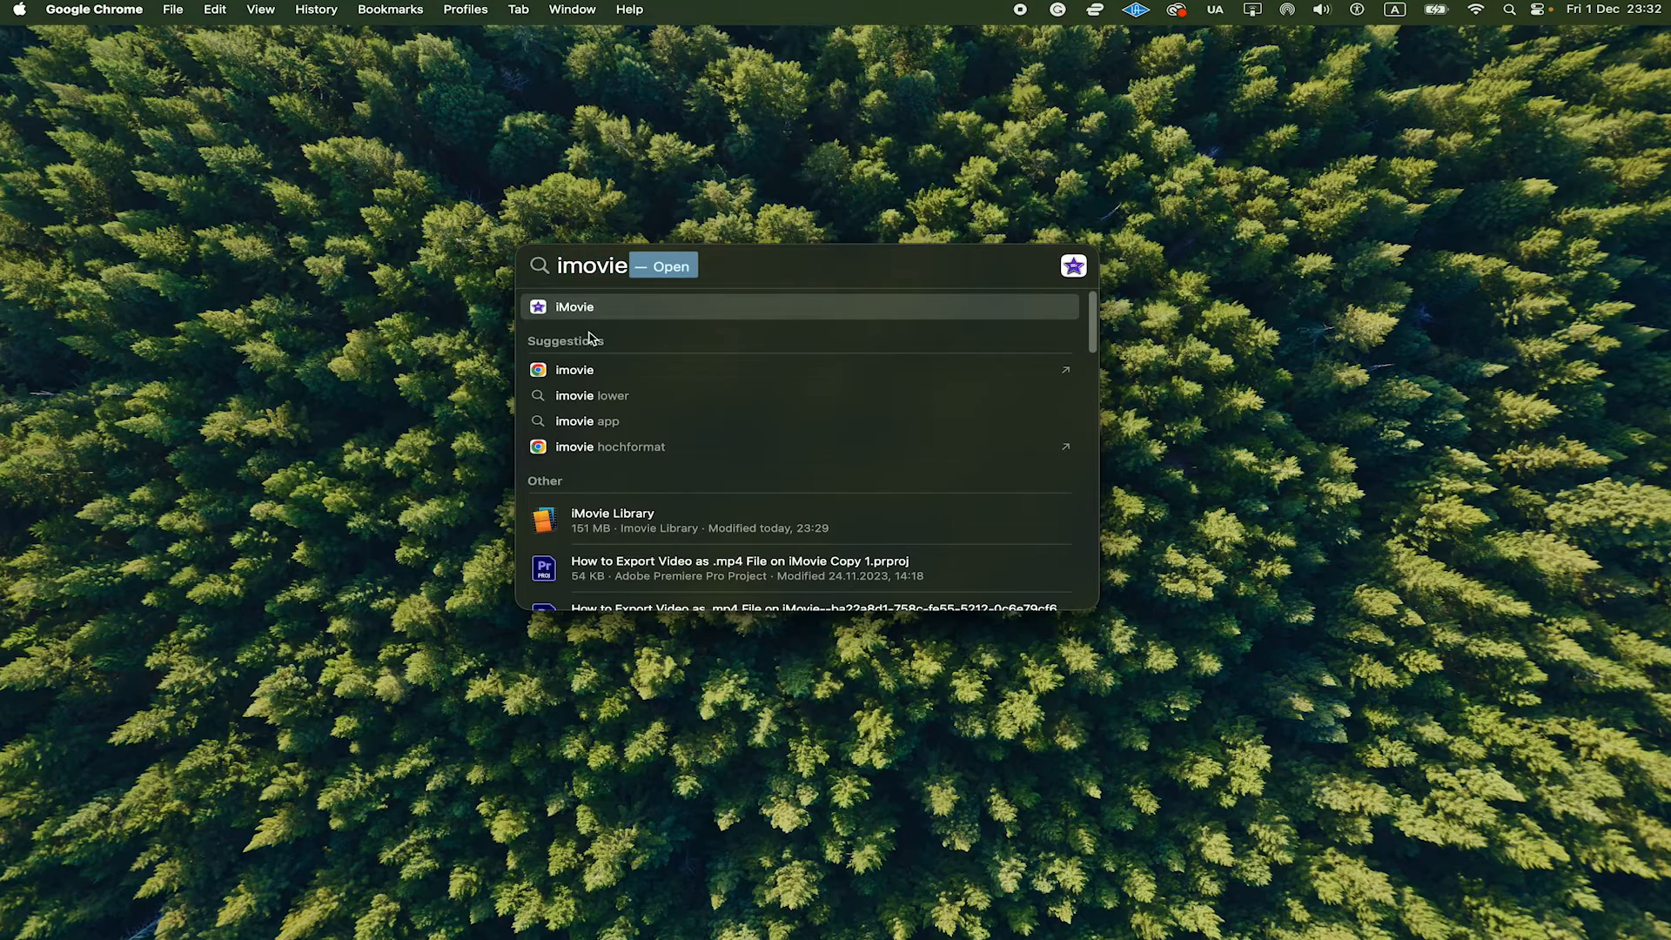
key(escape)
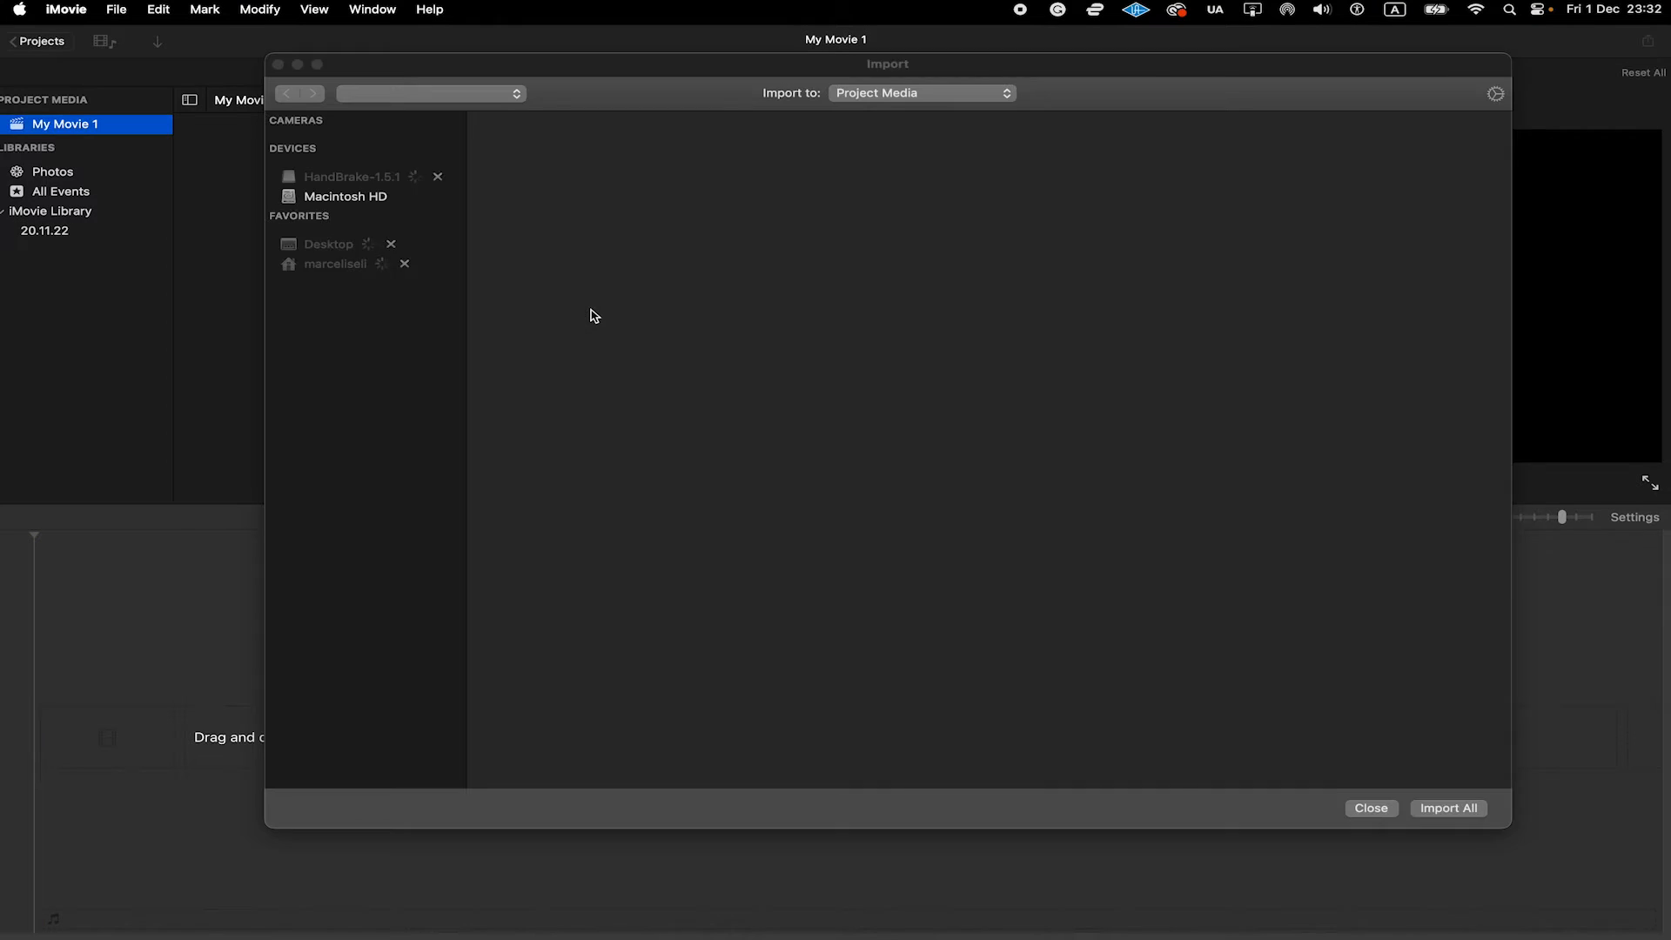
Browse the Desktop folder in the import window, then return to the home folder's subfolders.
click(334, 263)
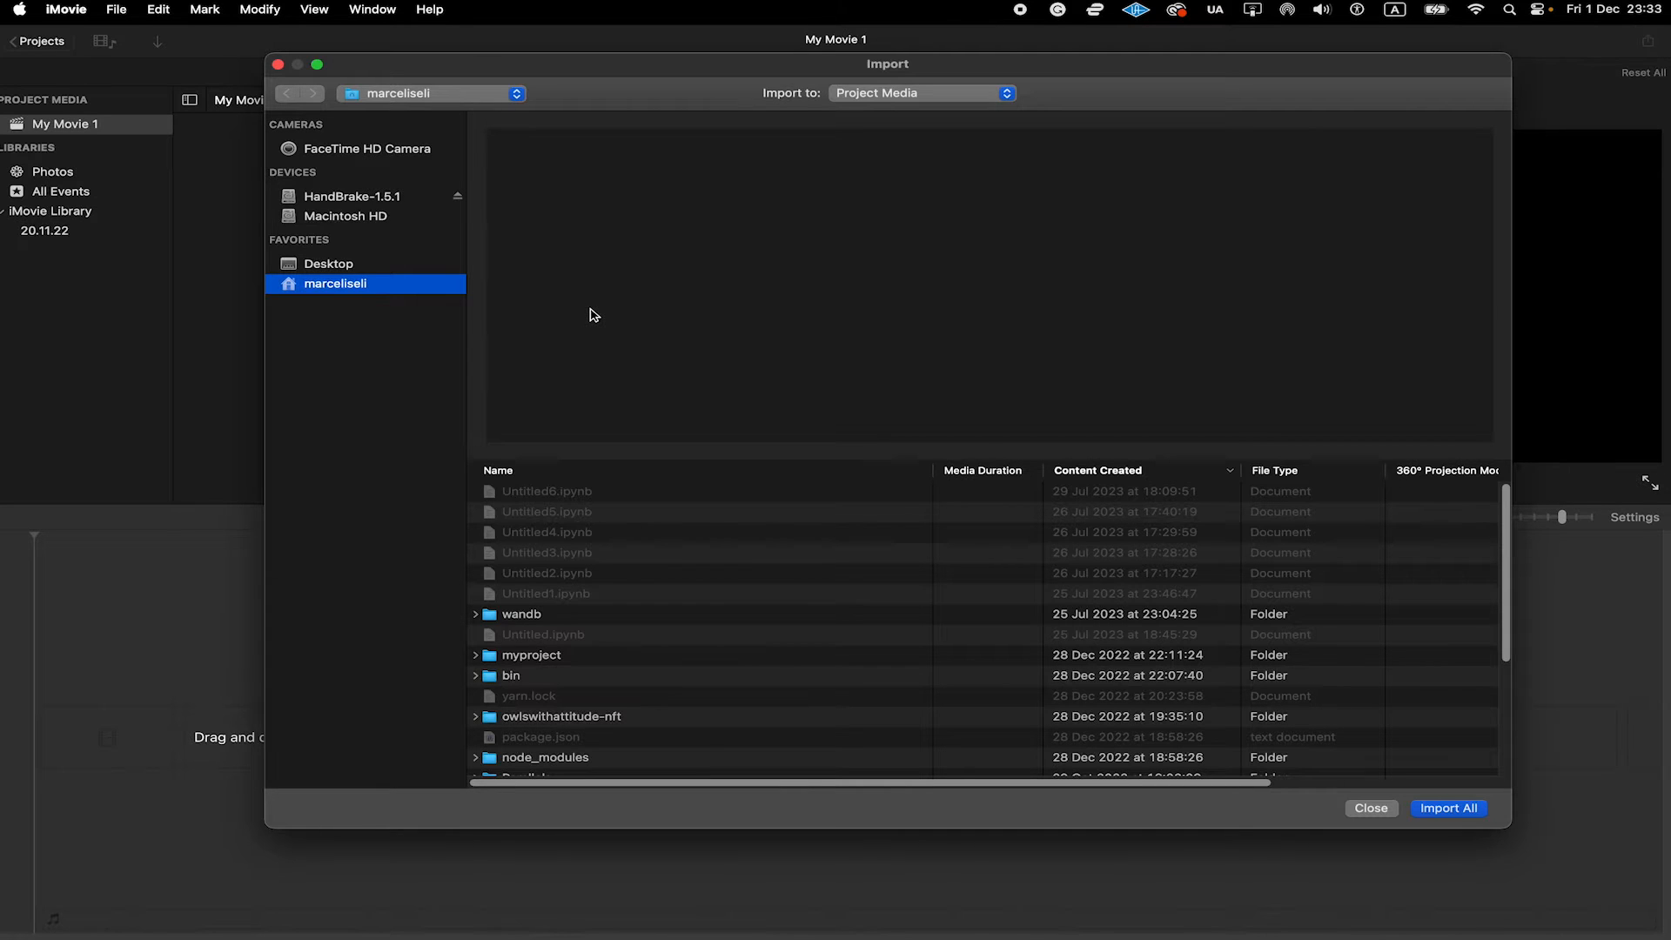
click(329, 263)
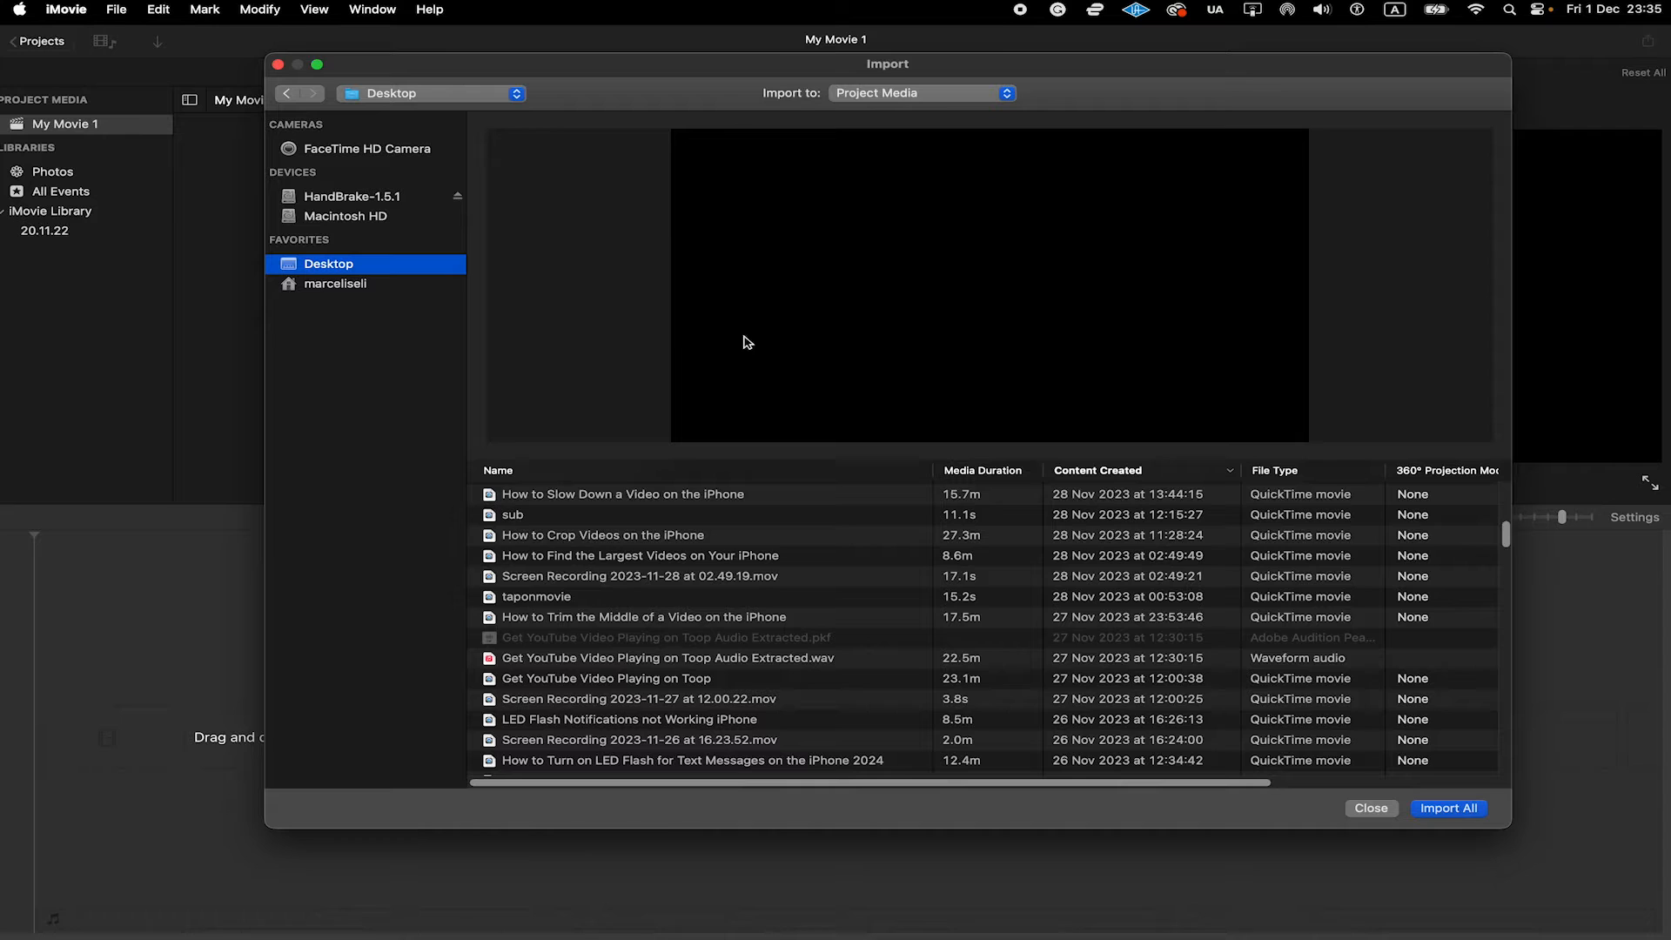
scroll(up, 3)
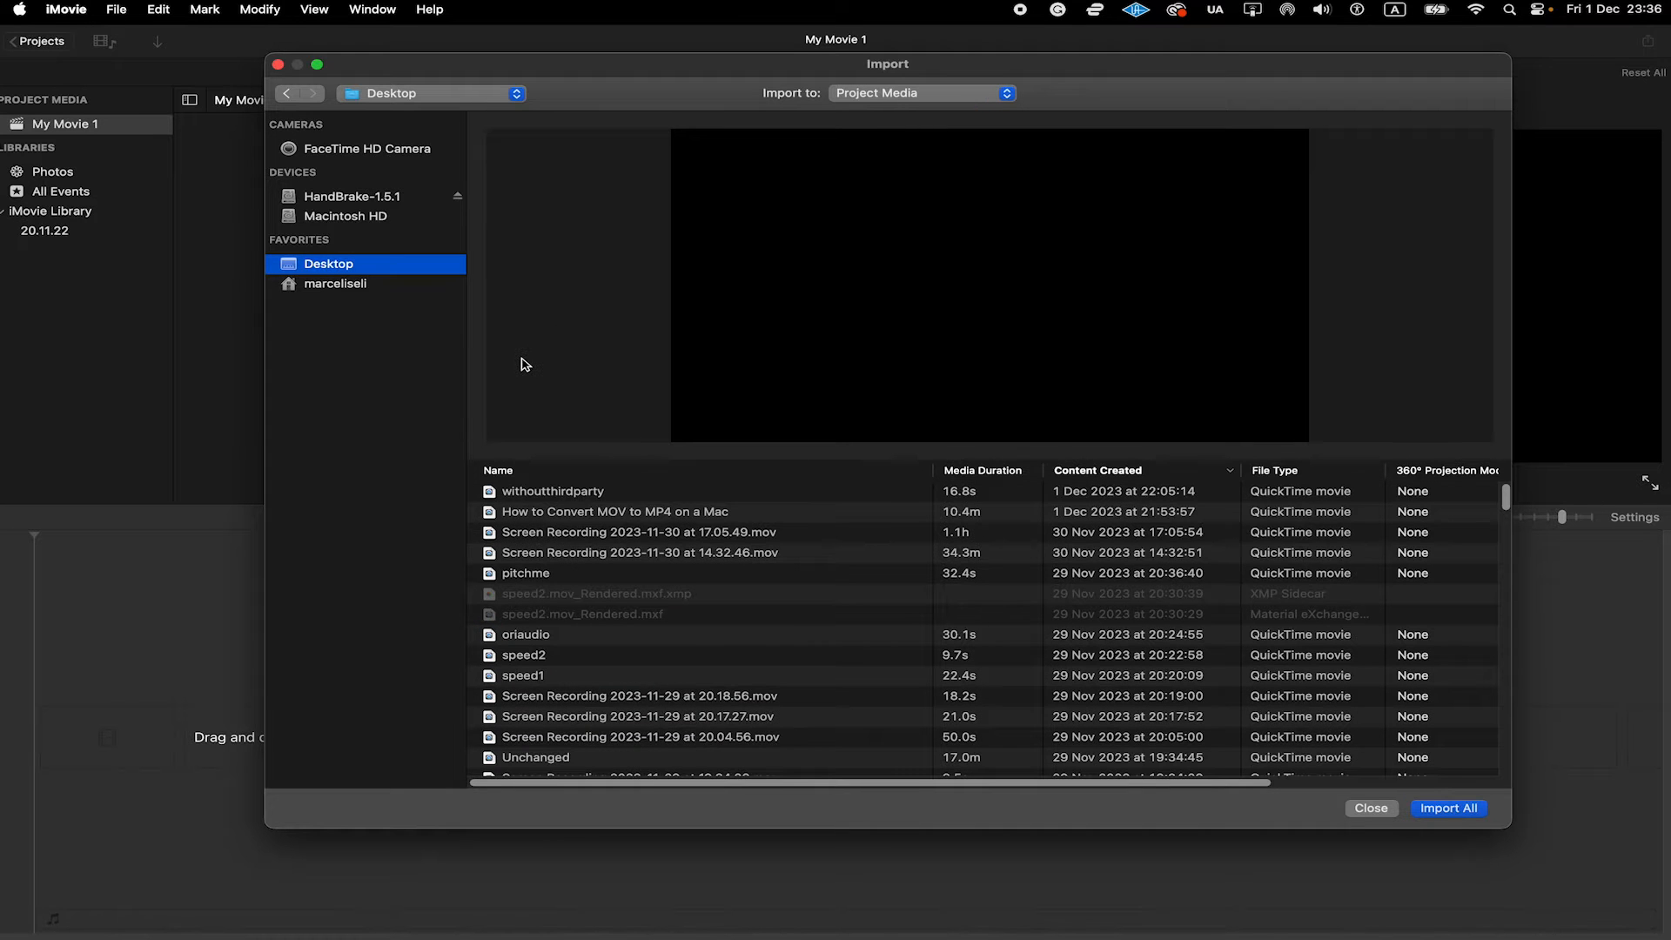
click(336, 284)
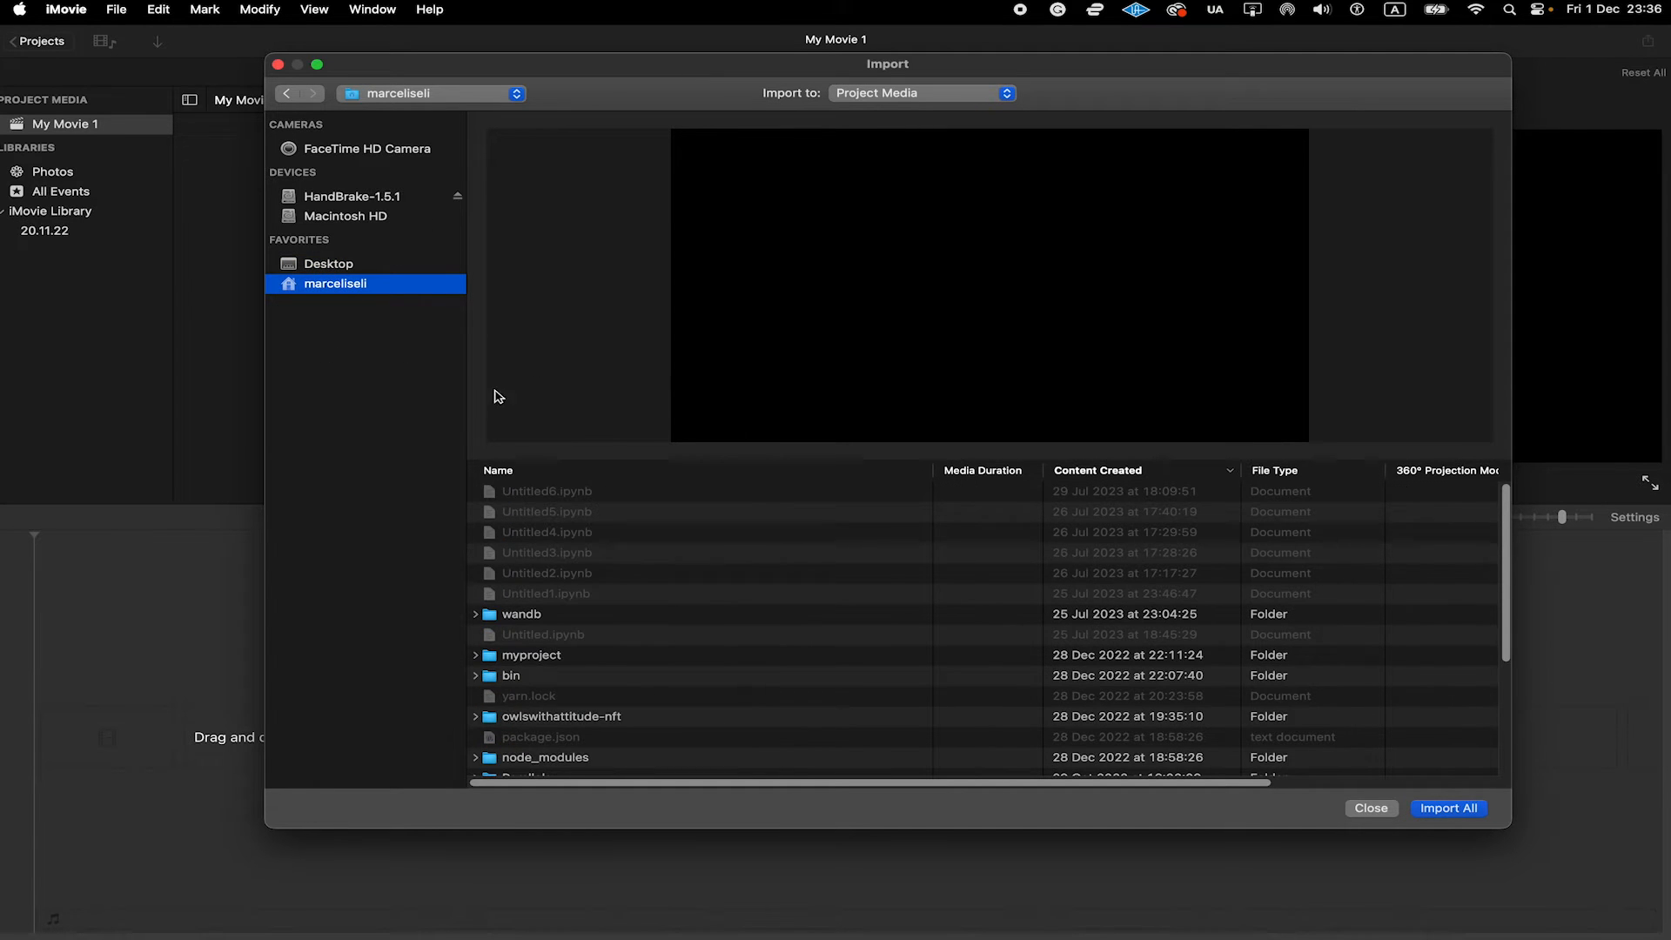
scroll(down, 3)
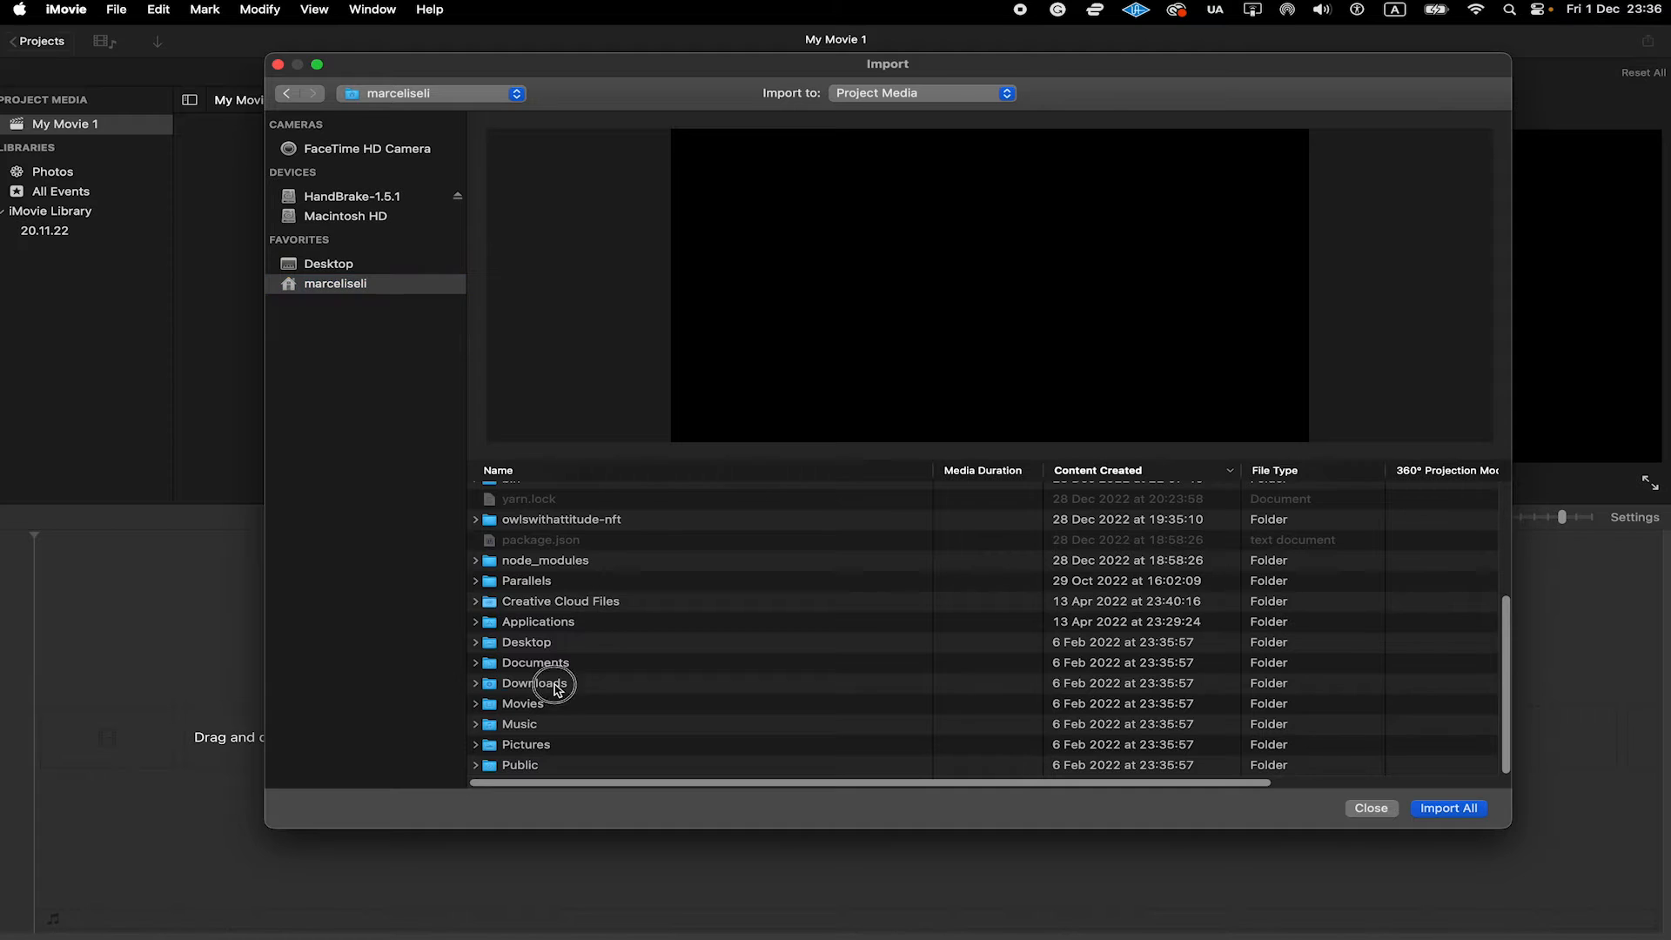
Import breakdance (1).mp4 from the Downloads folder.
double_click(533, 682)
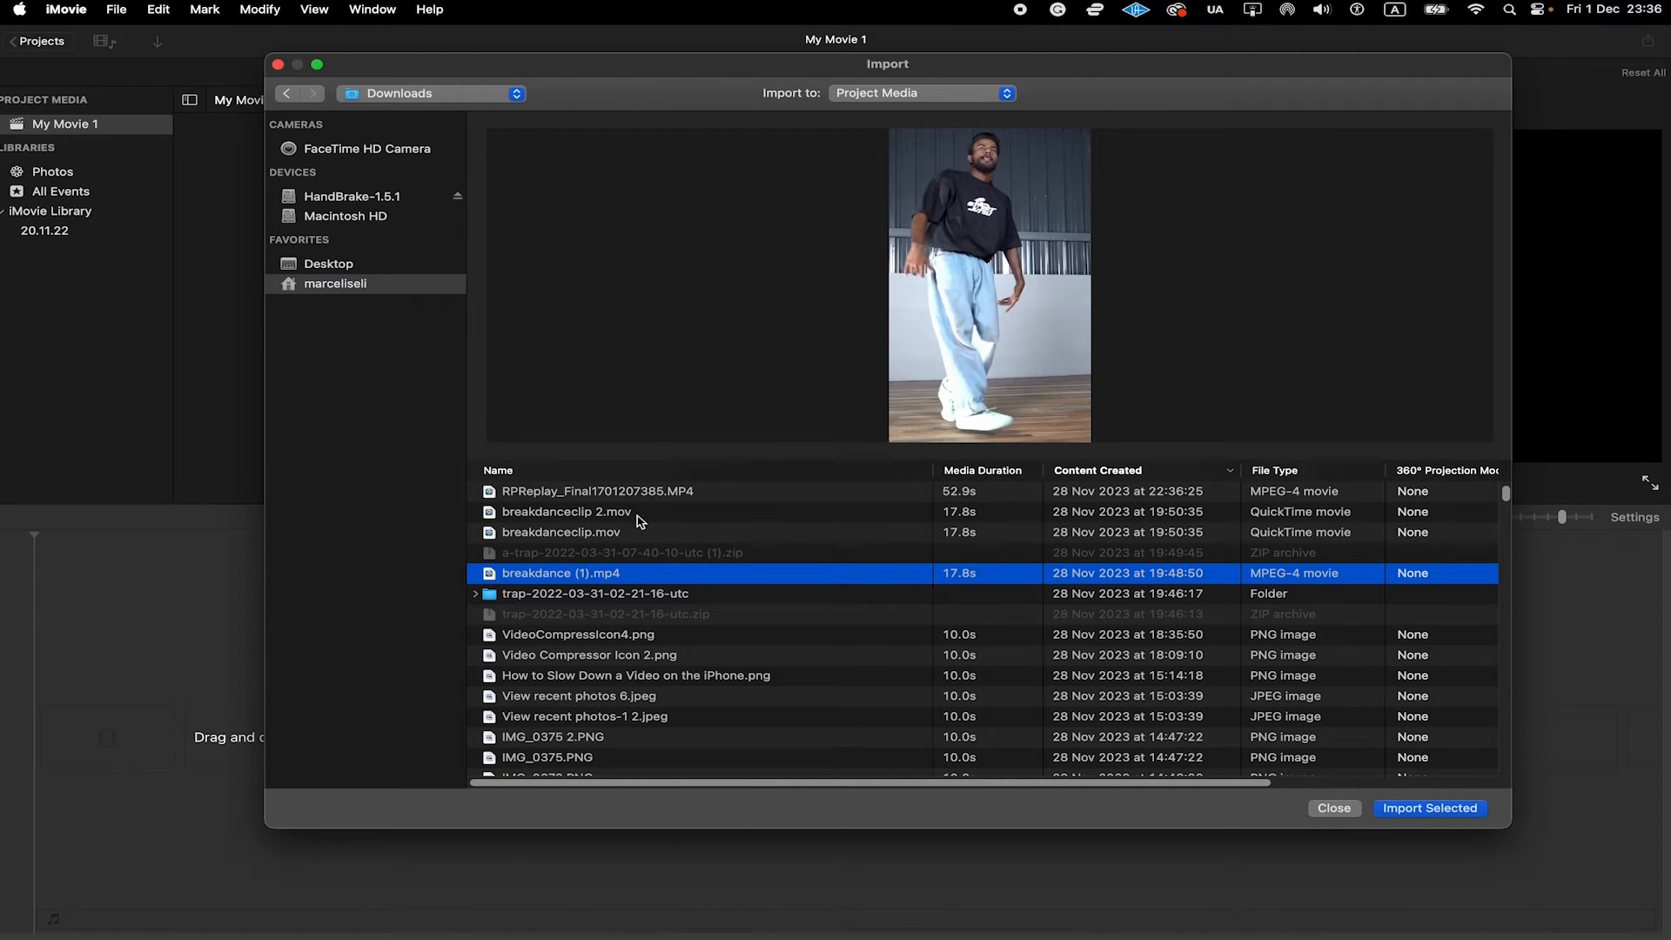
mouse_move(698, 594)
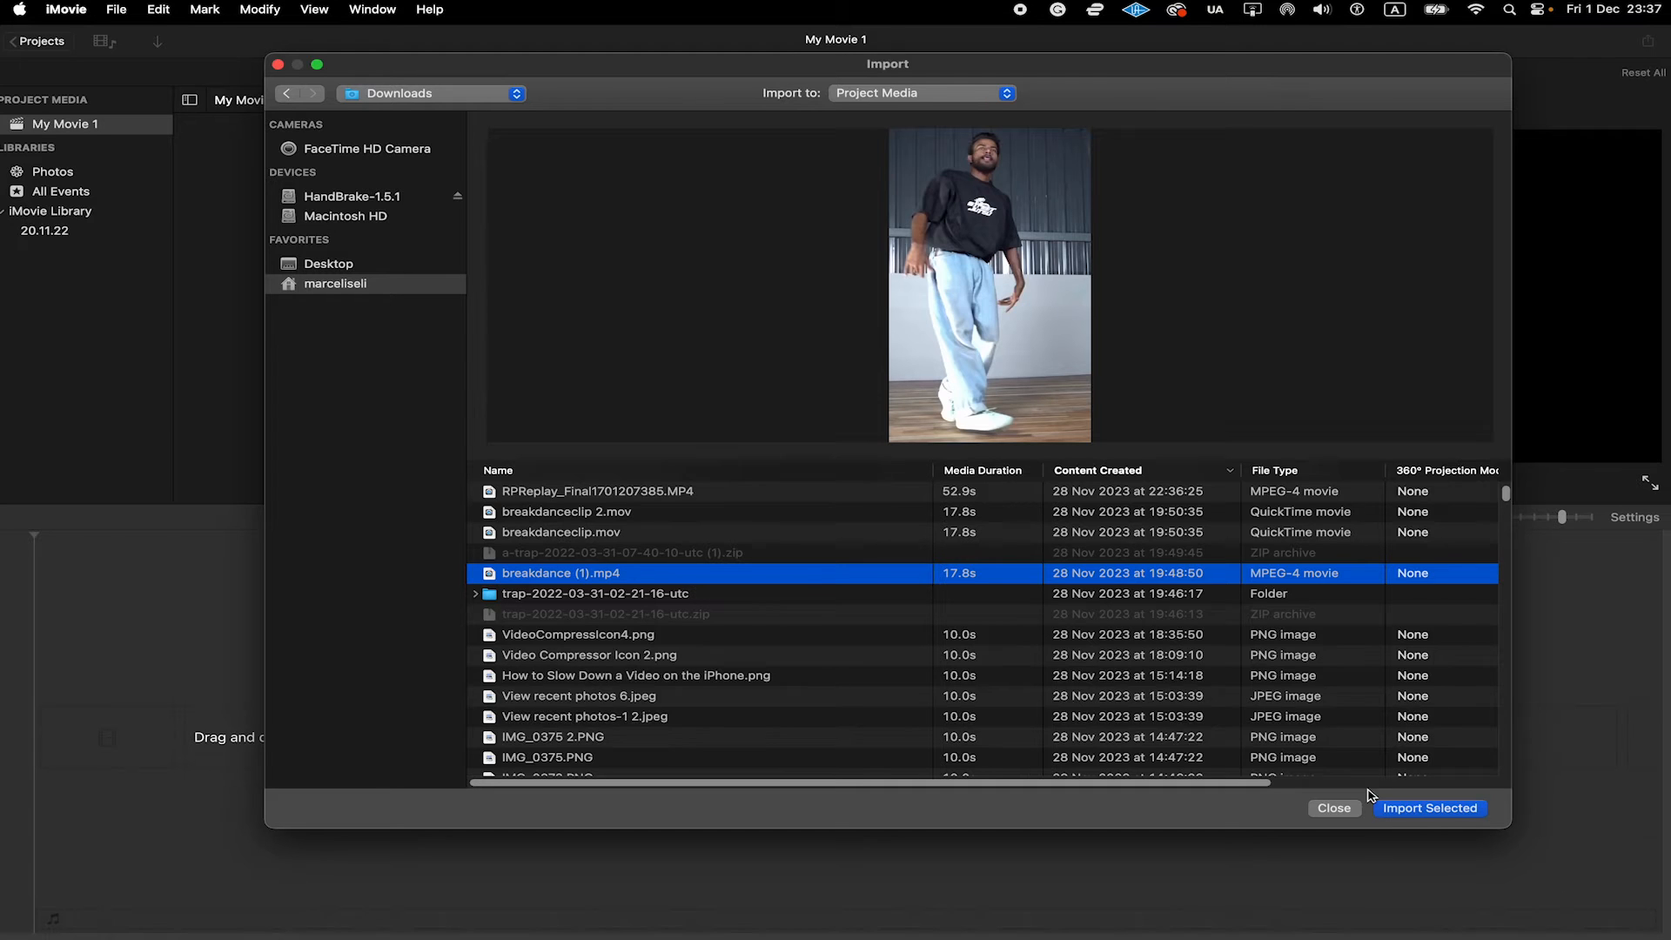
click(1333, 808)
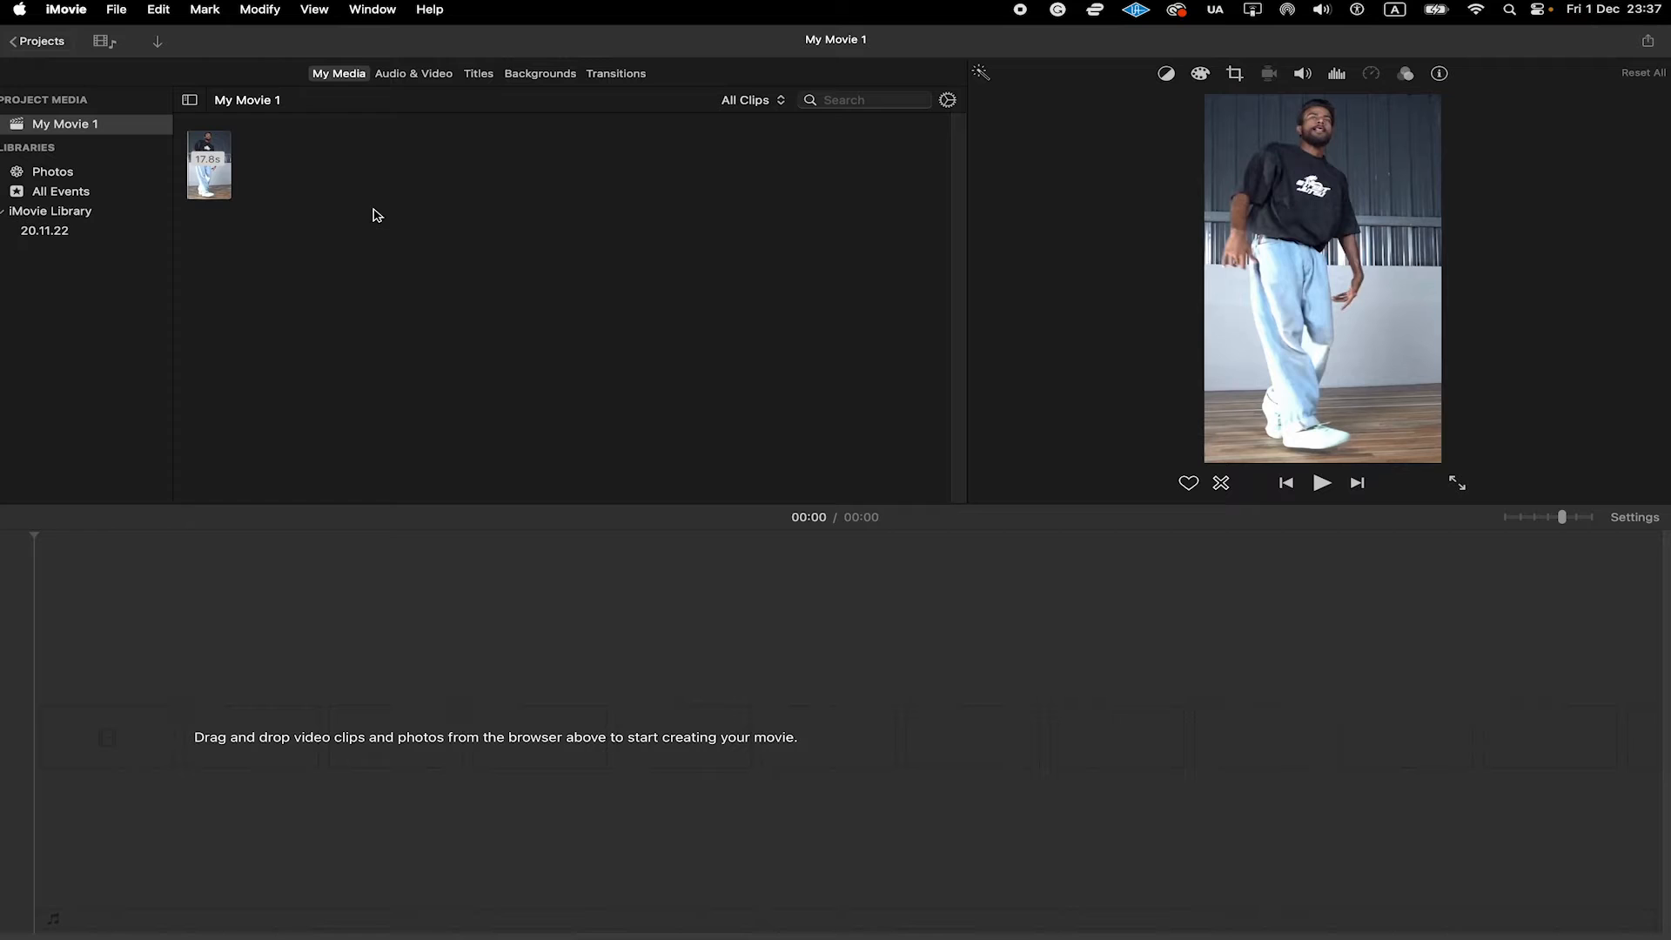
mouse_move(213, 166)
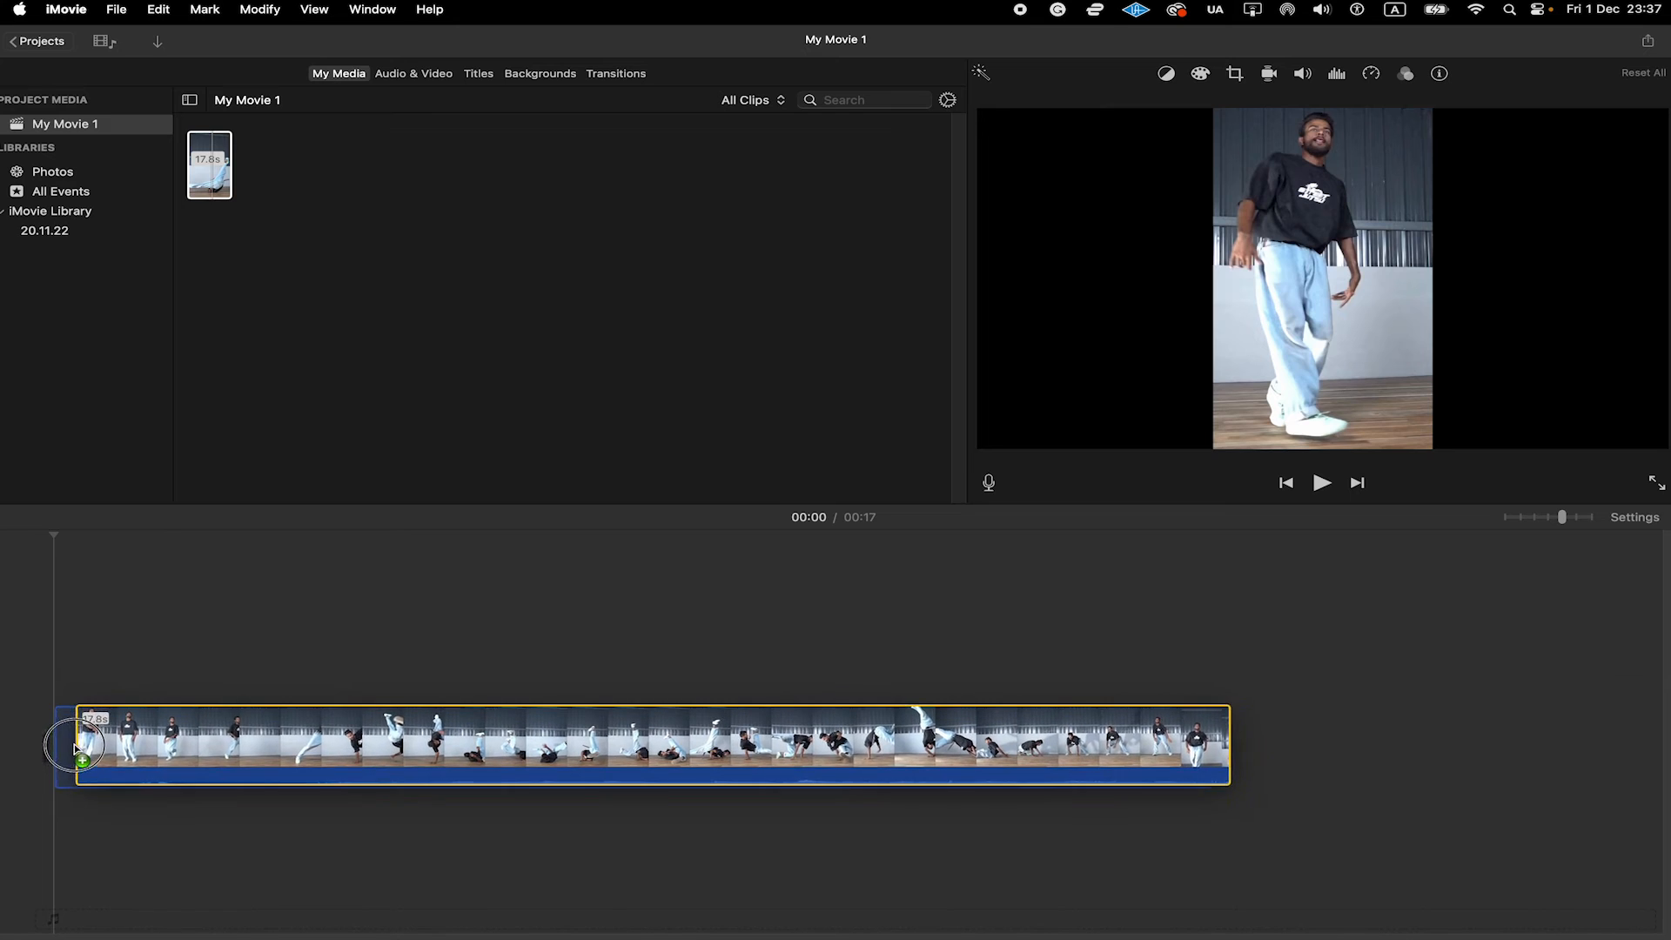
Move the playhead into the 17-second breakdance clip and select it on the timeline.
click(660, 745)
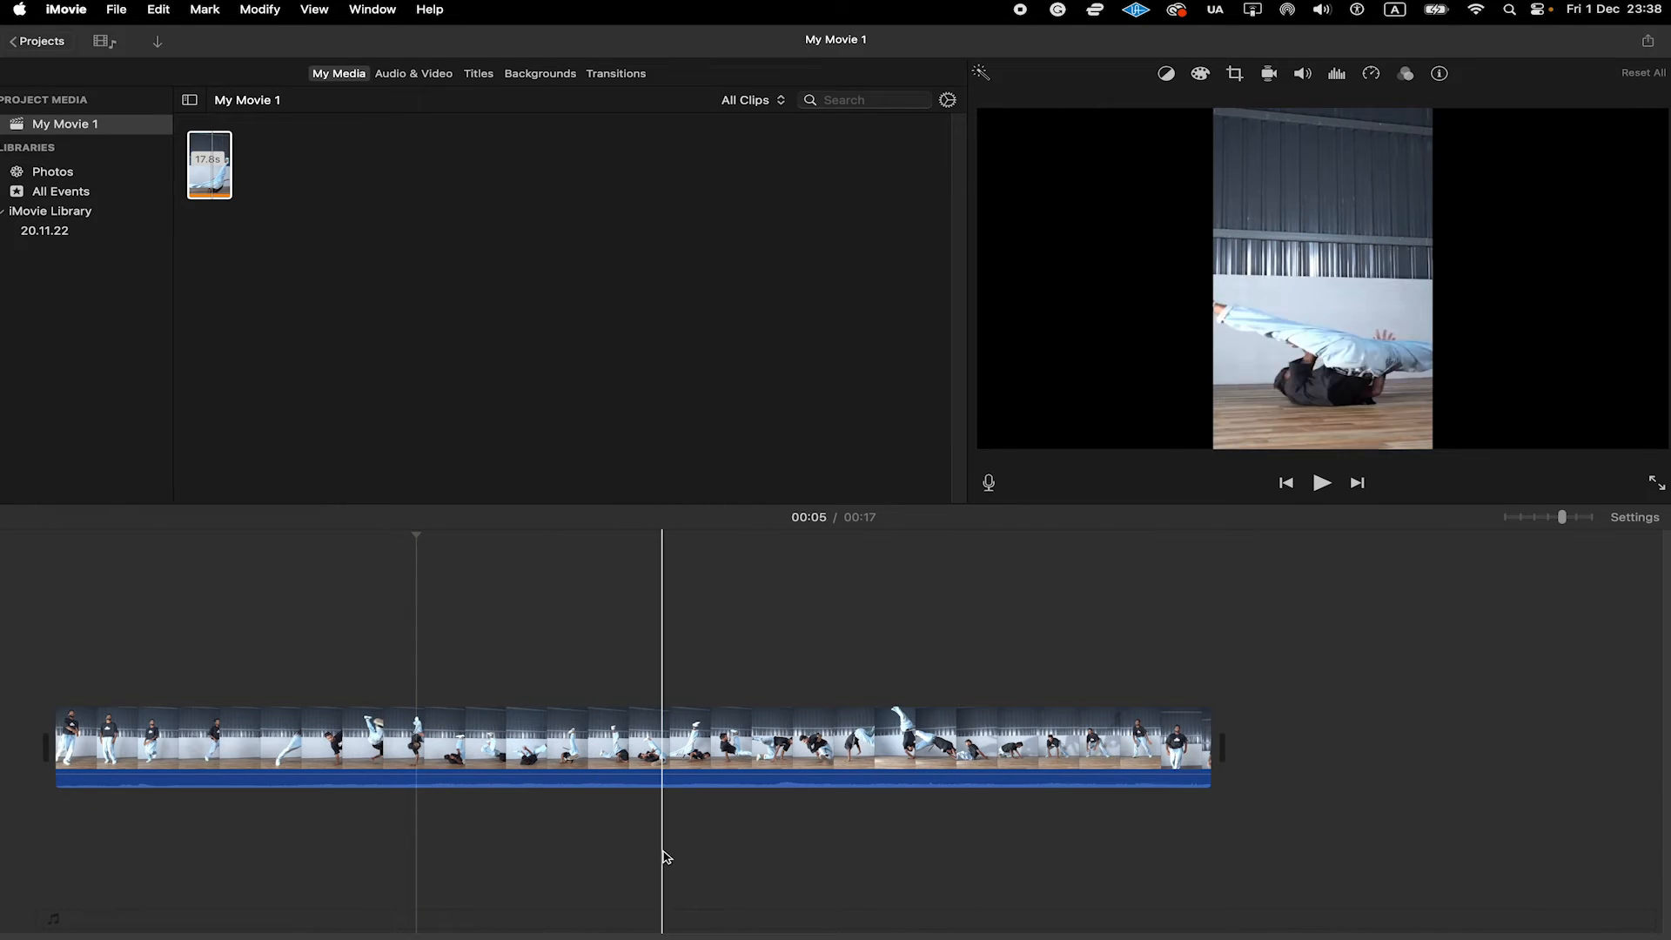
click(556, 741)
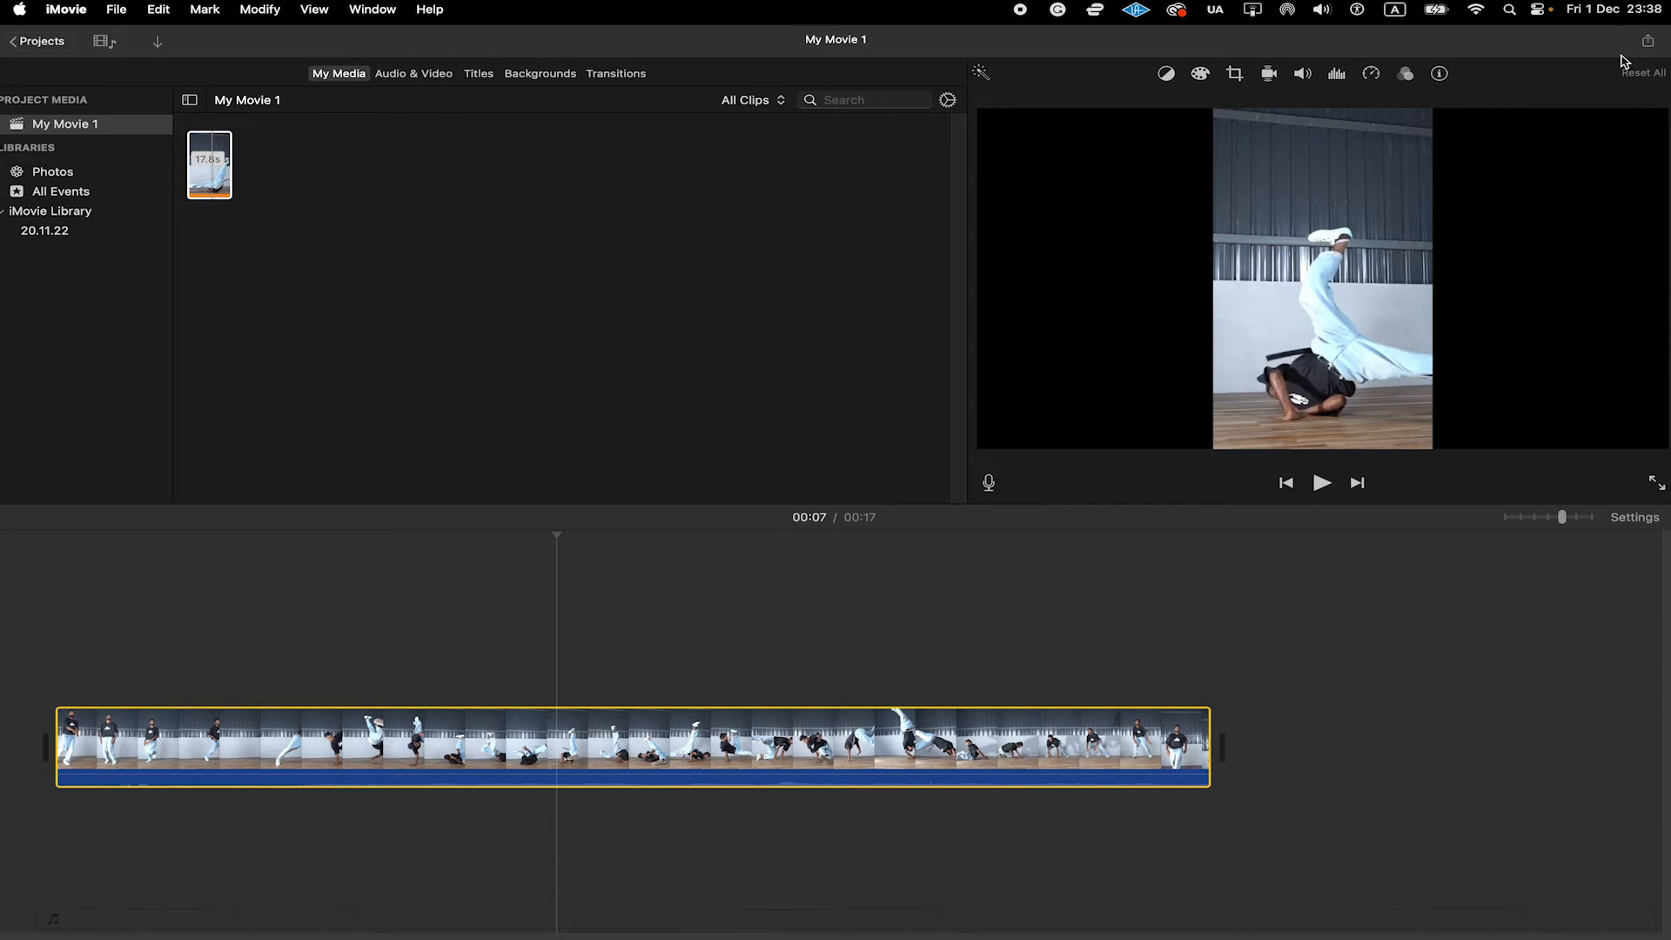
Open the File export dialog and set Format to Audio Only with MP3 file format.
click(1654, 41)
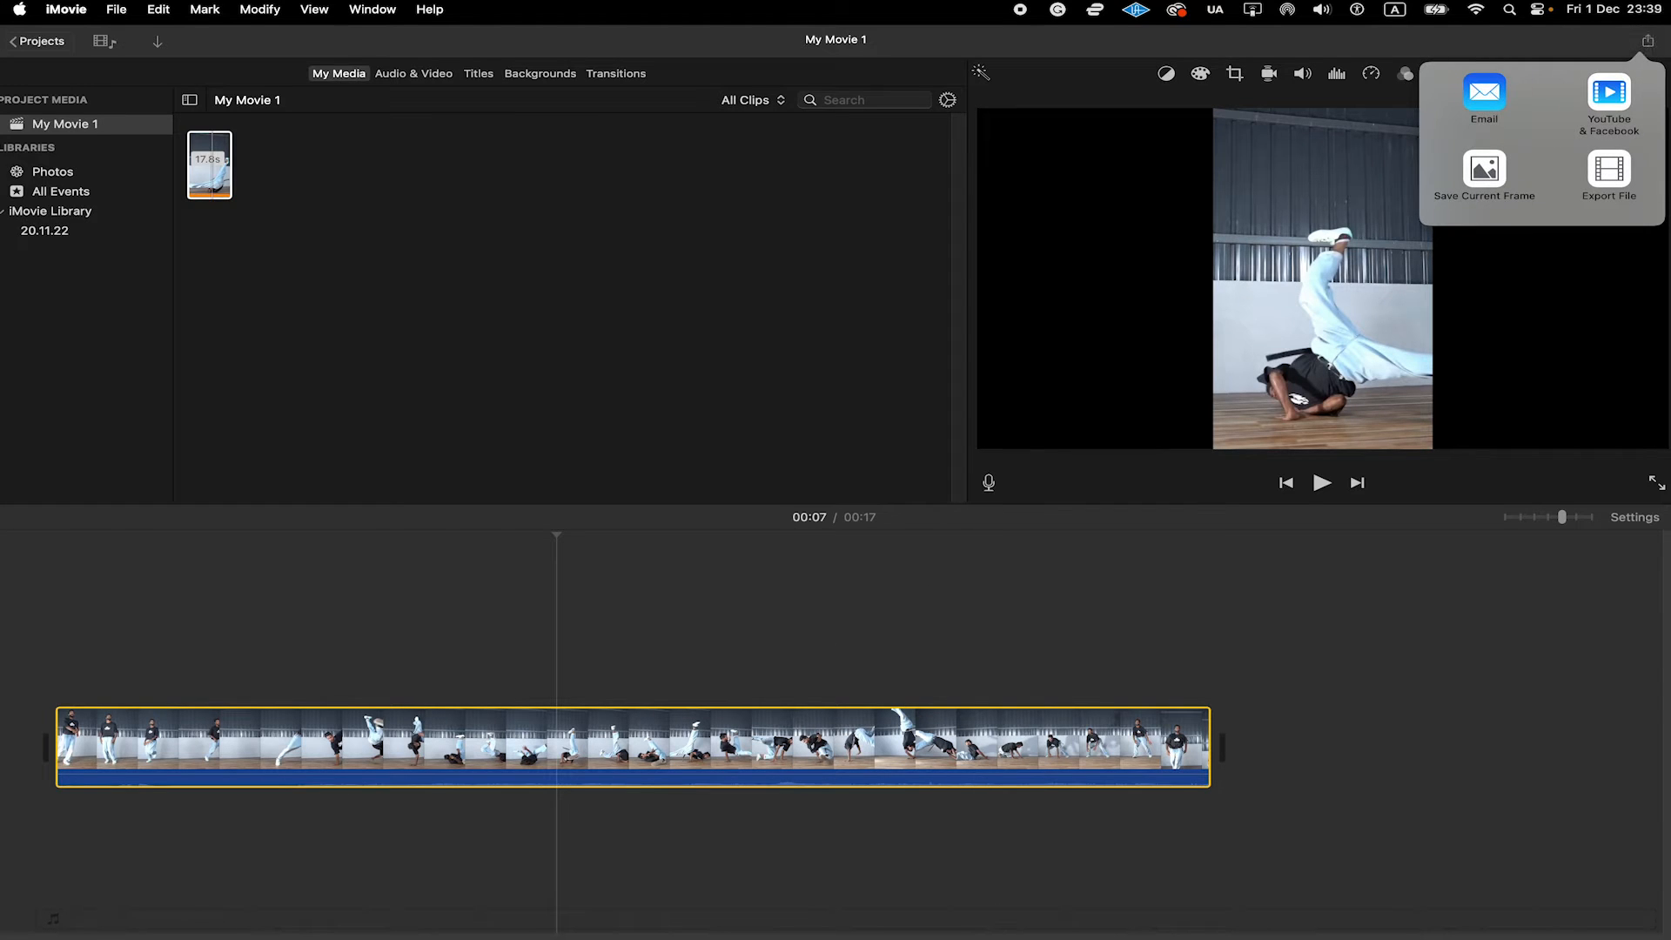
click(1609, 170)
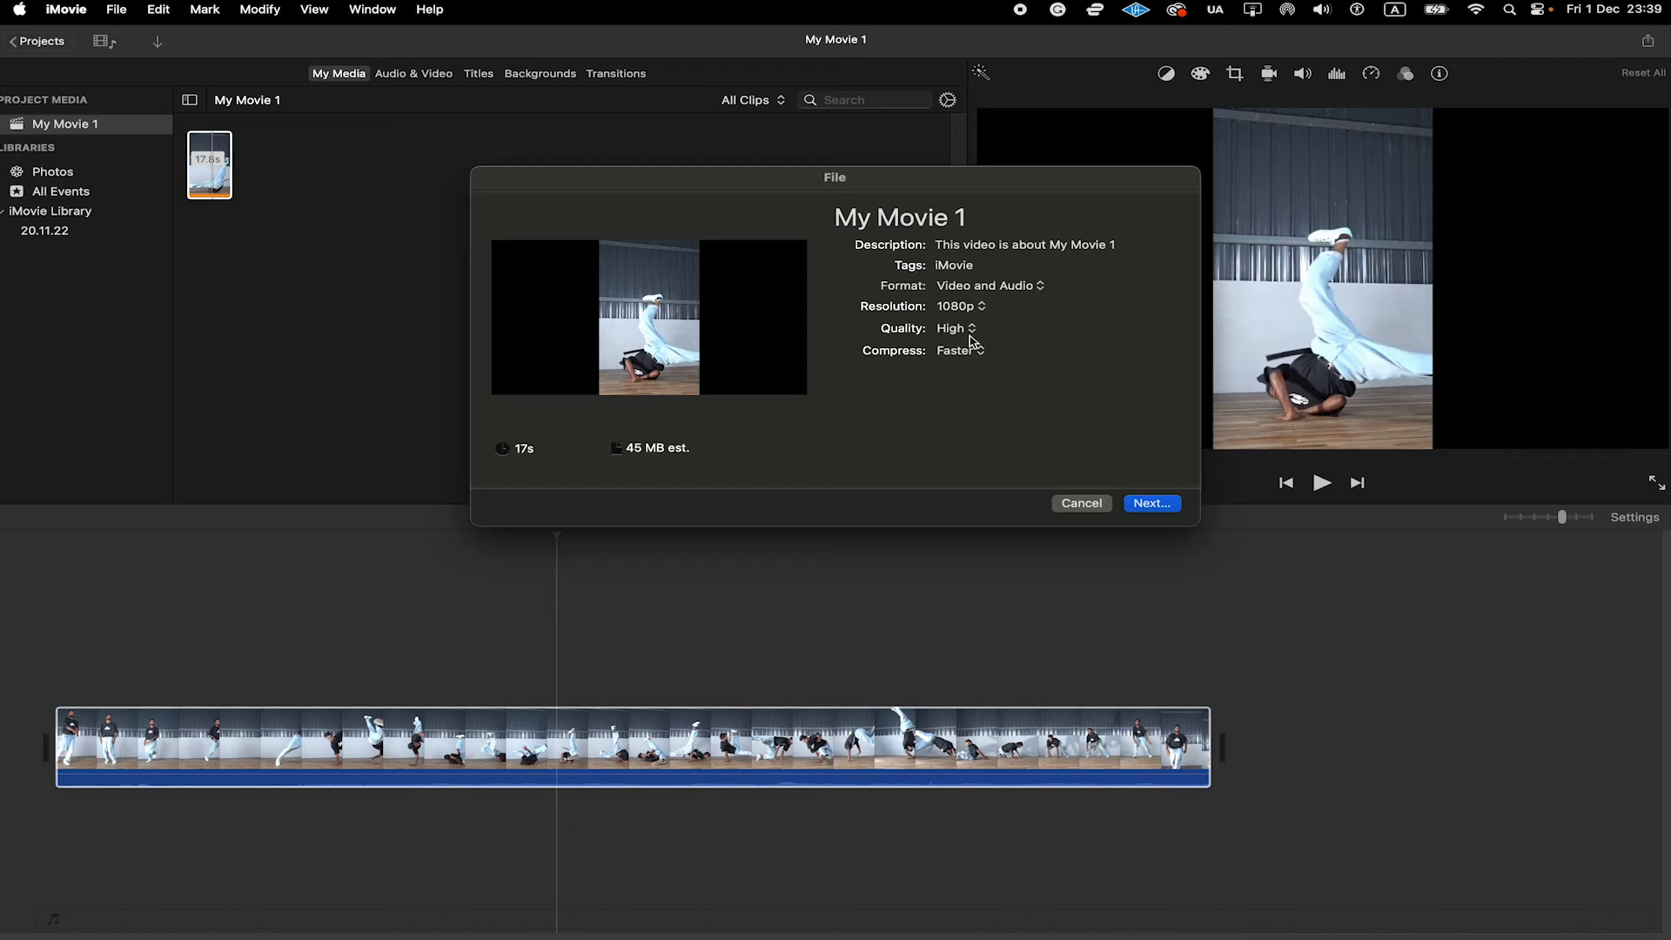
click(986, 284)
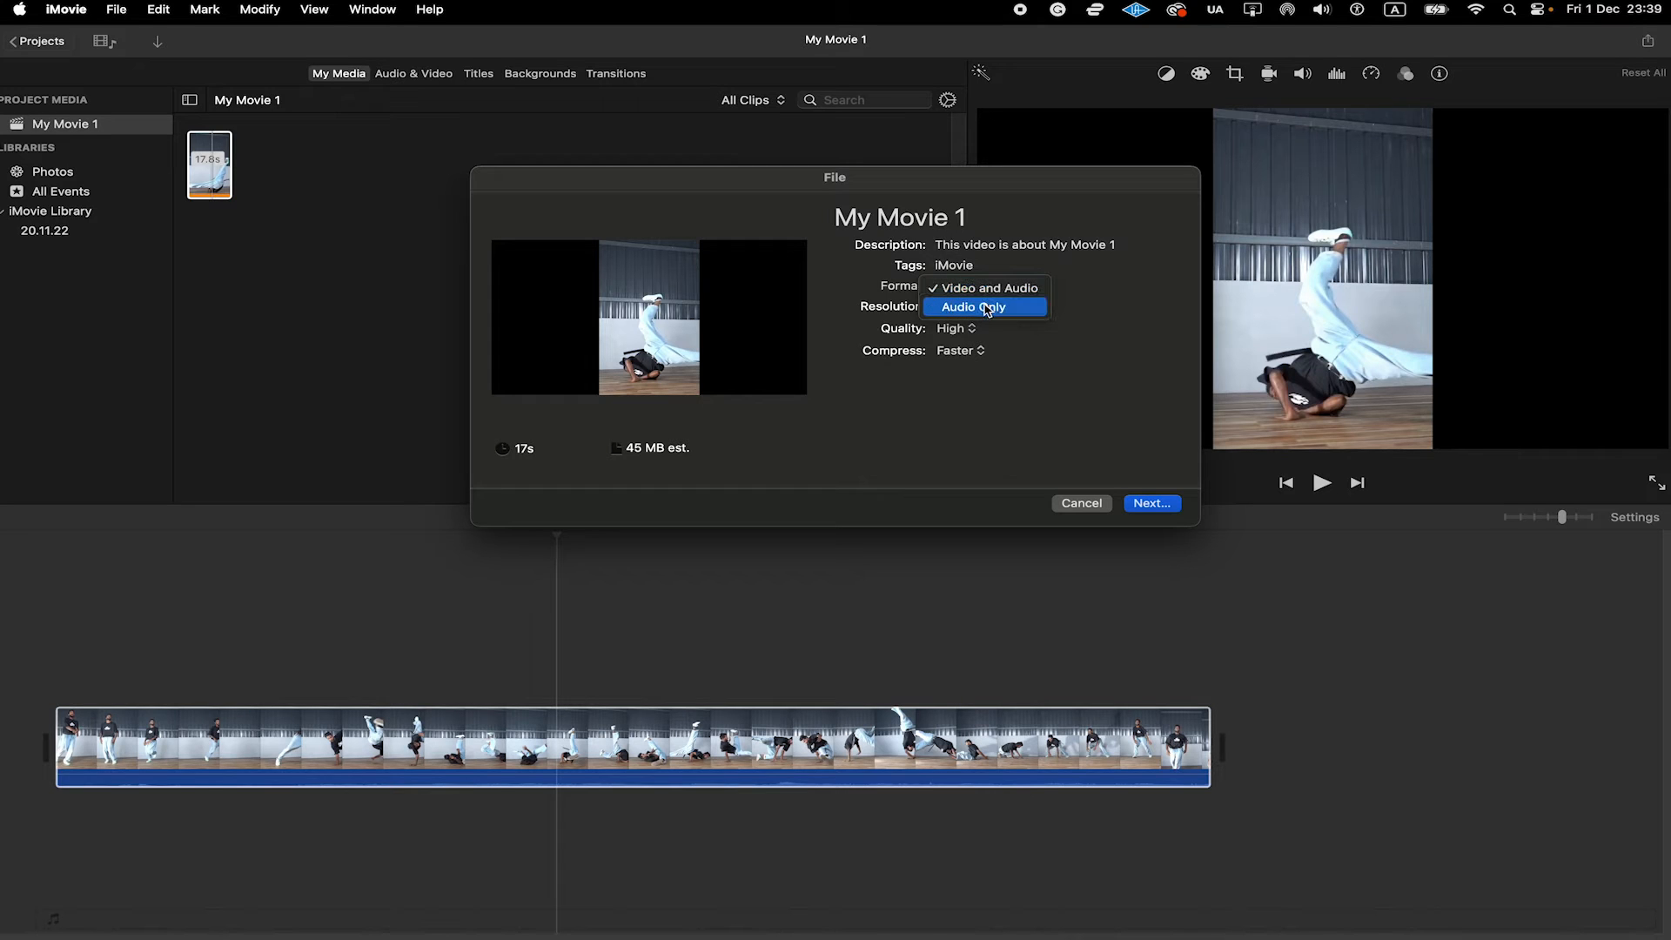
click(972, 307)
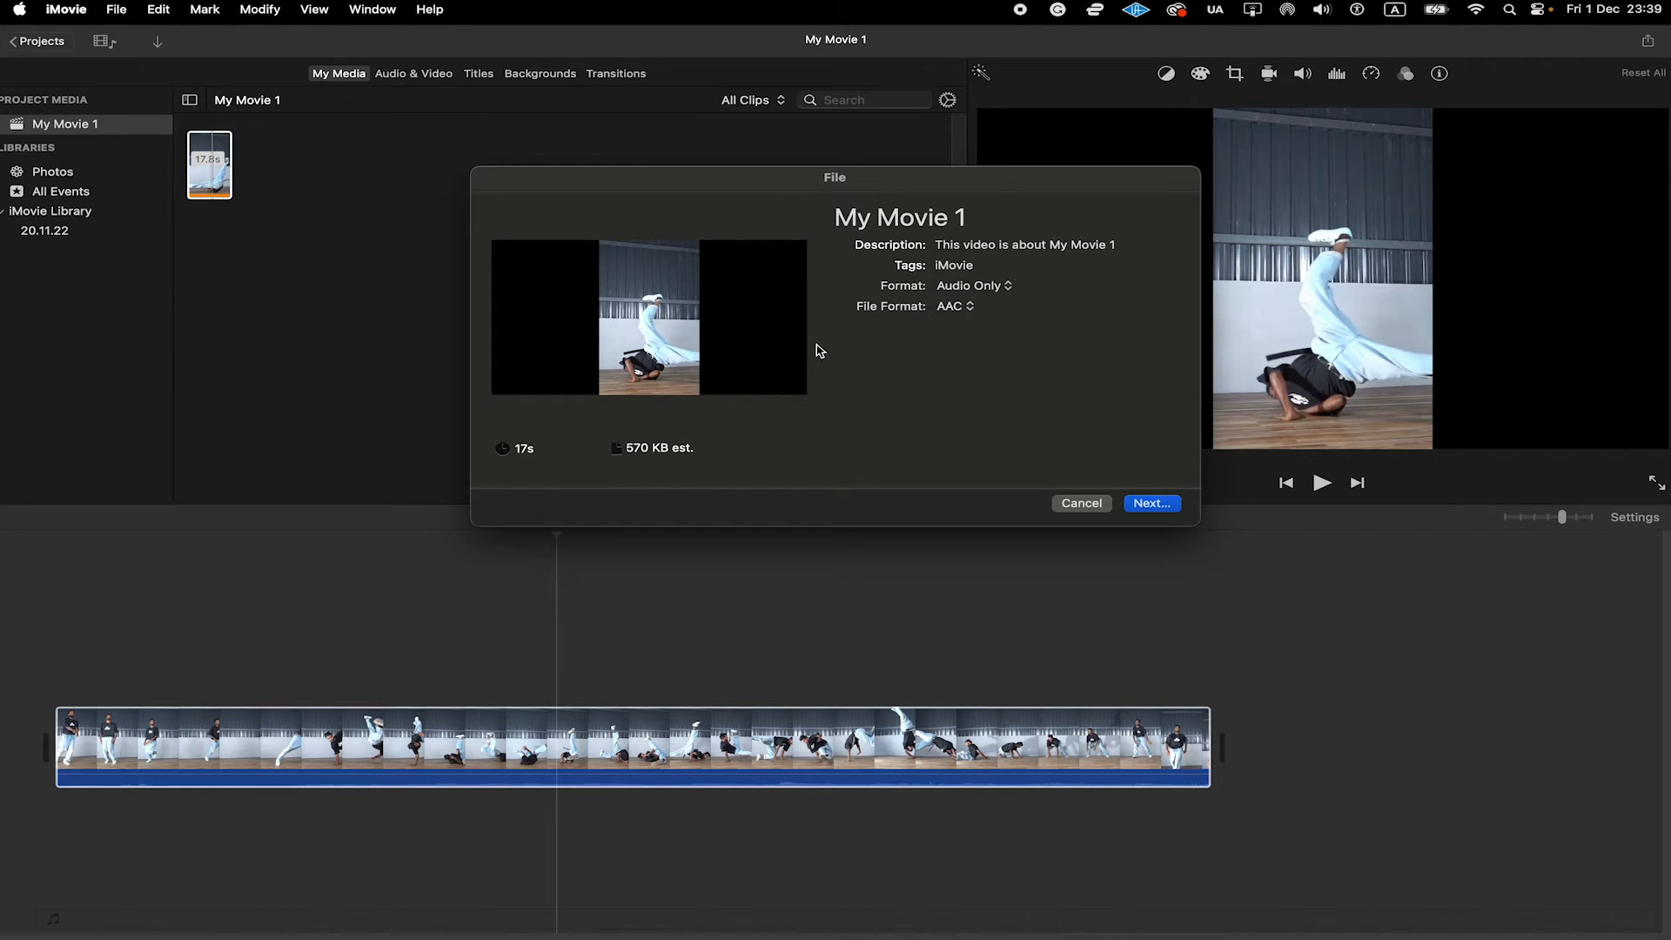
click(954, 305)
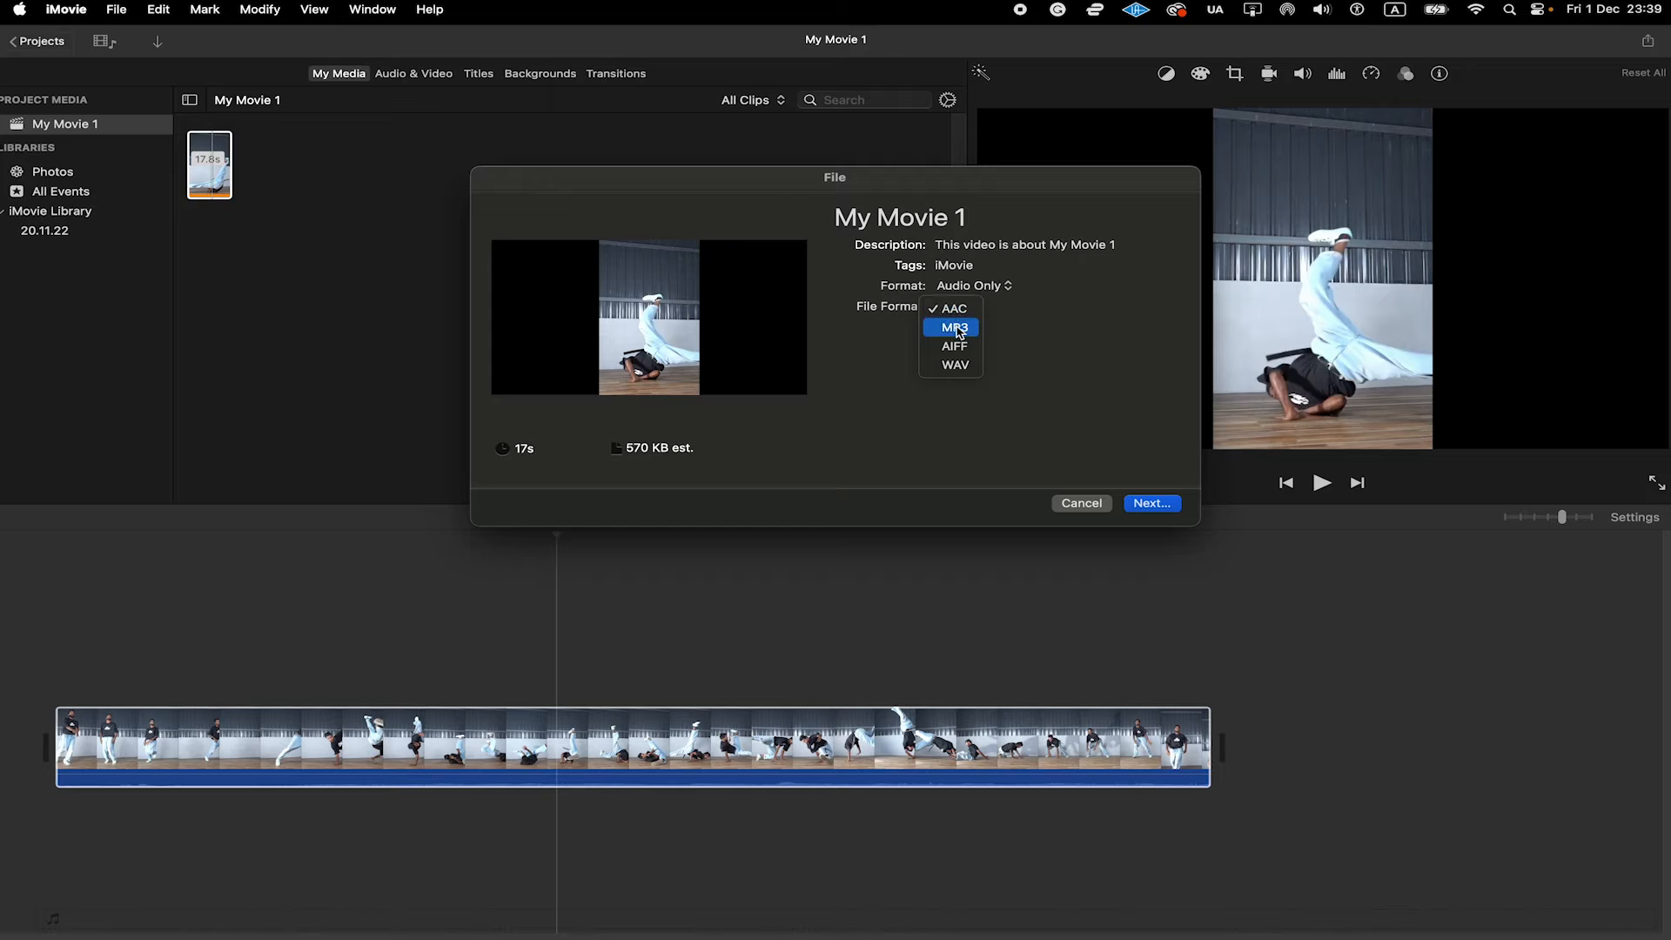
click(953, 328)
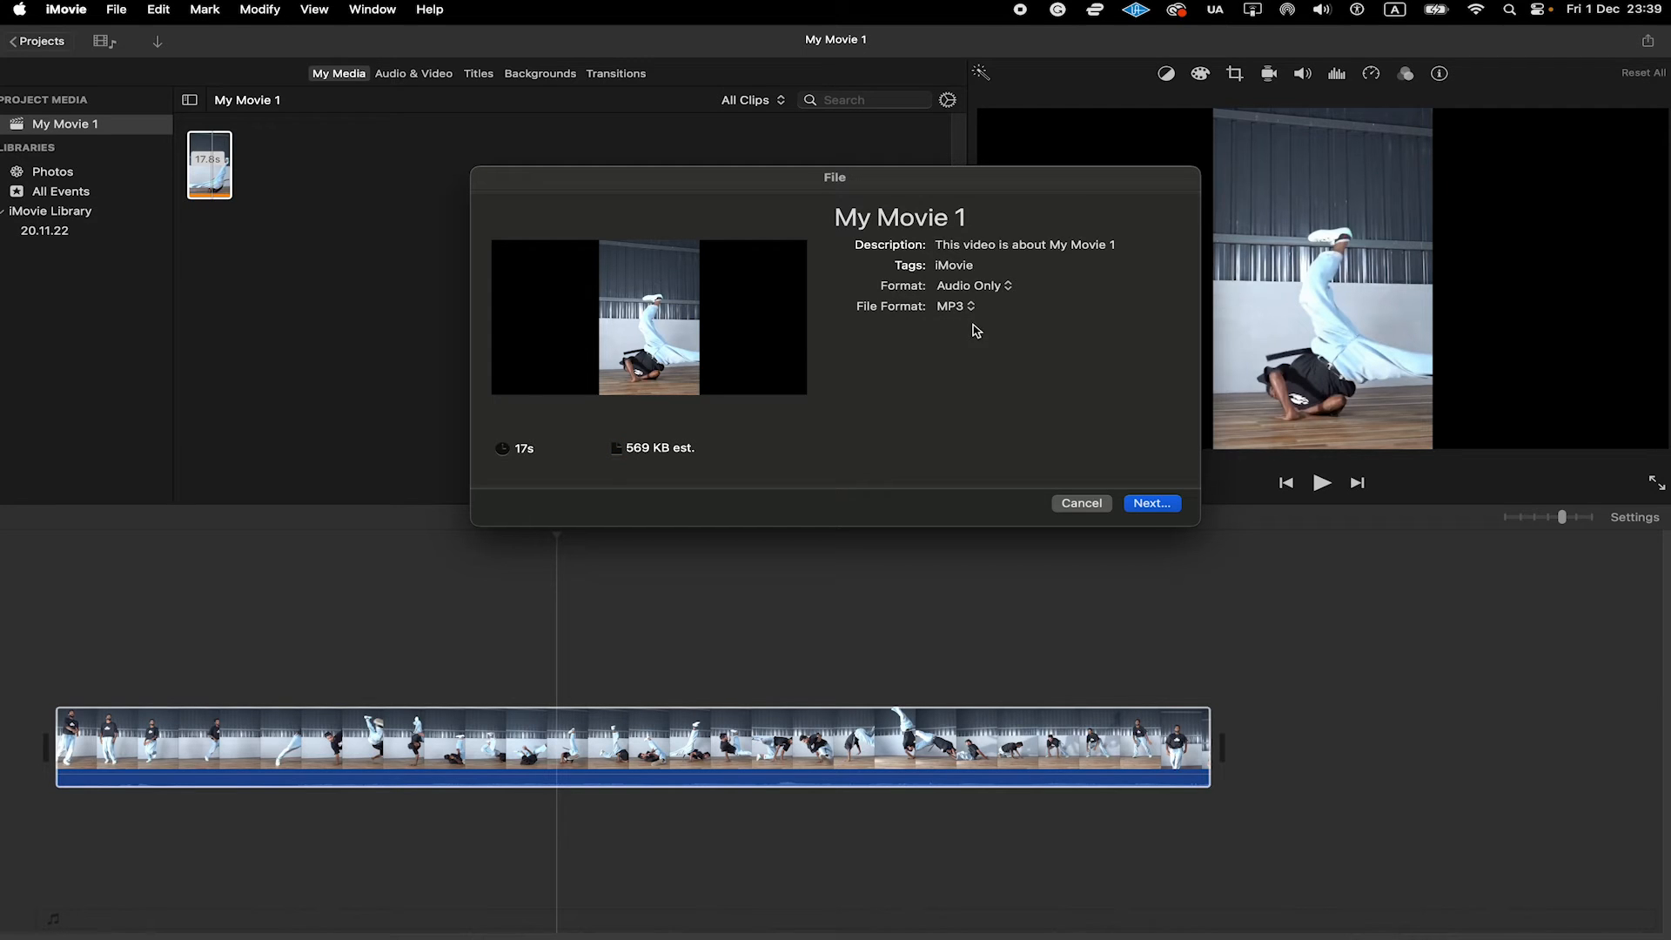
mouse_move(1151, 503)
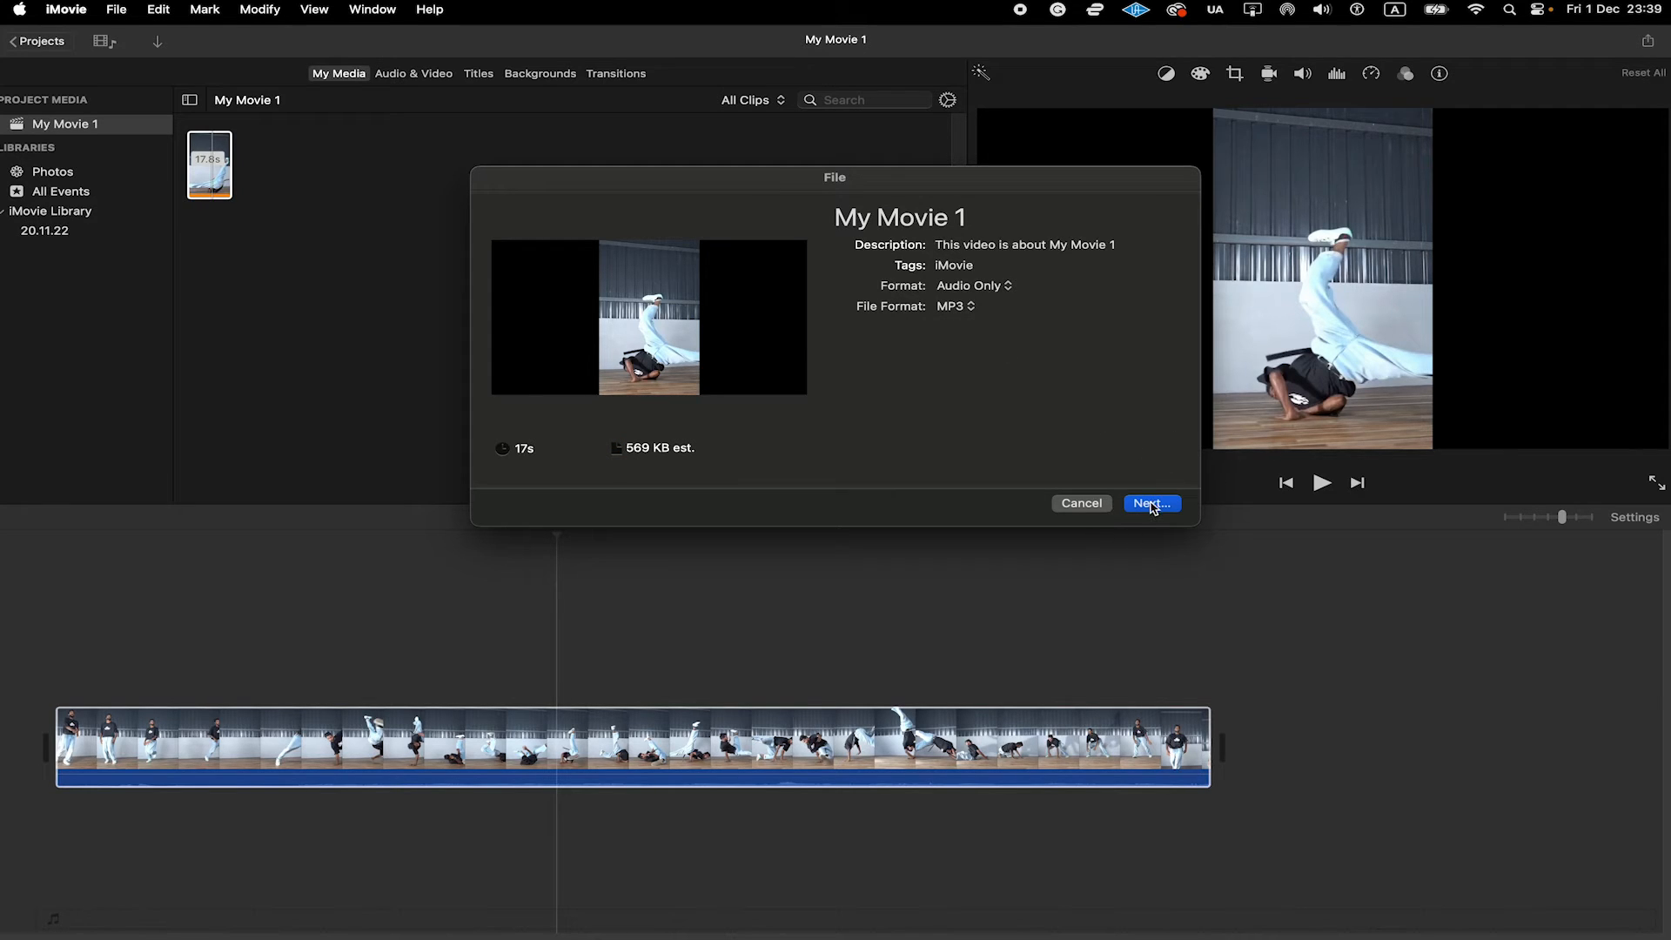
Save the MP3 export as 'Breakdancemp3music' in Documents.
click(1151, 503)
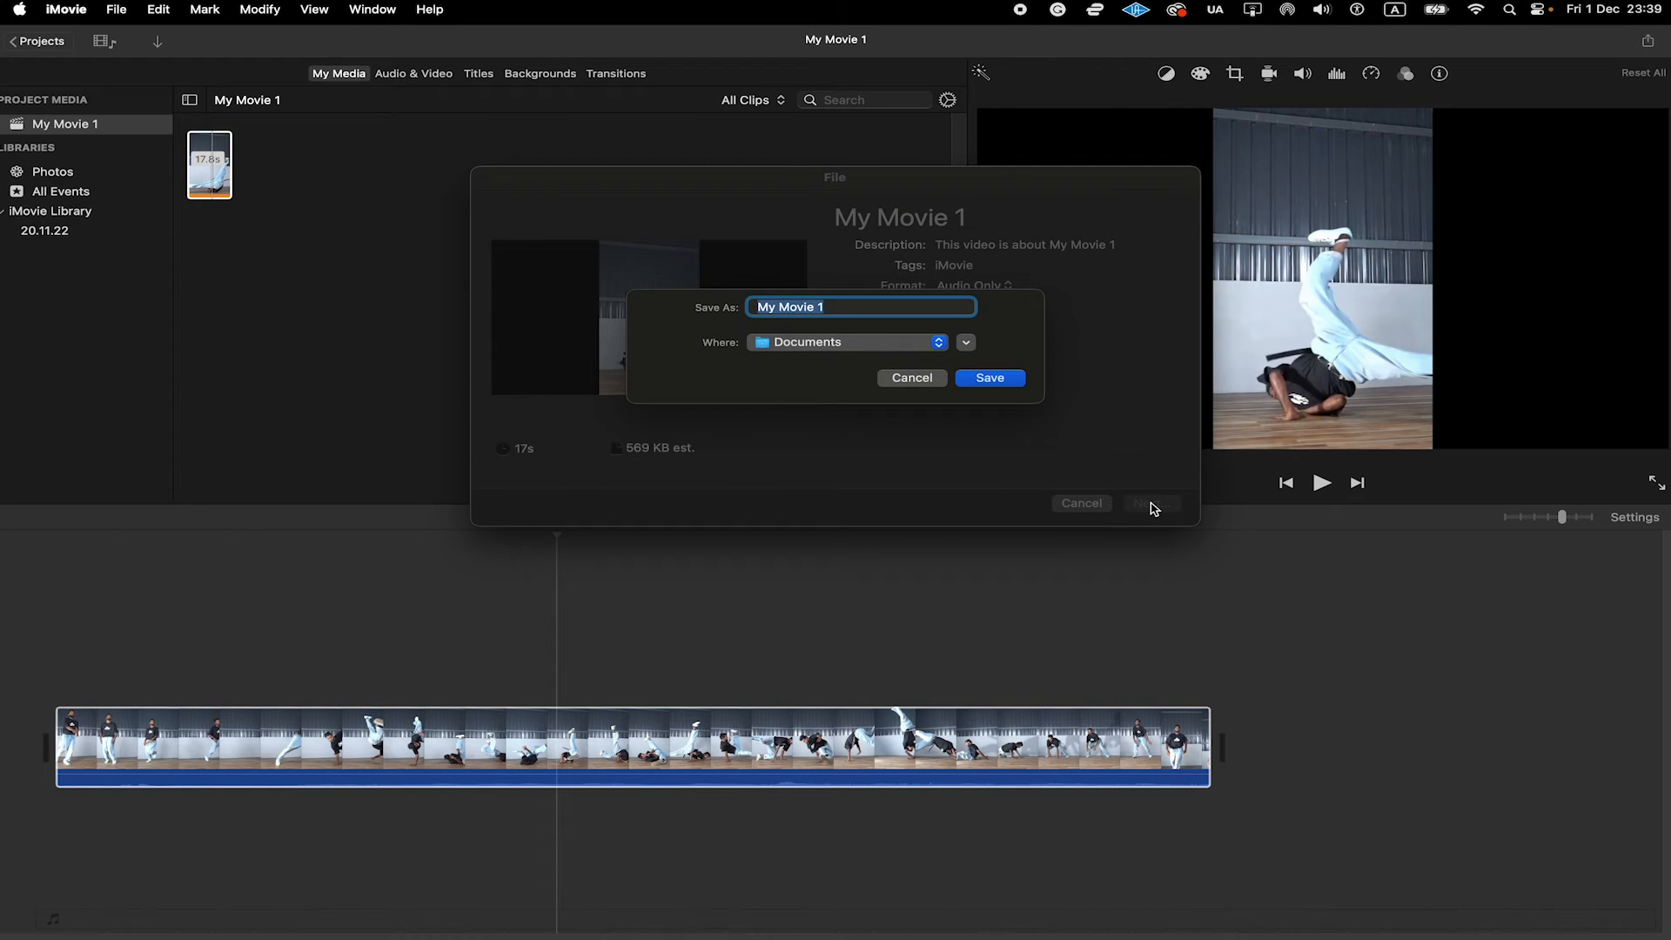
text(B)
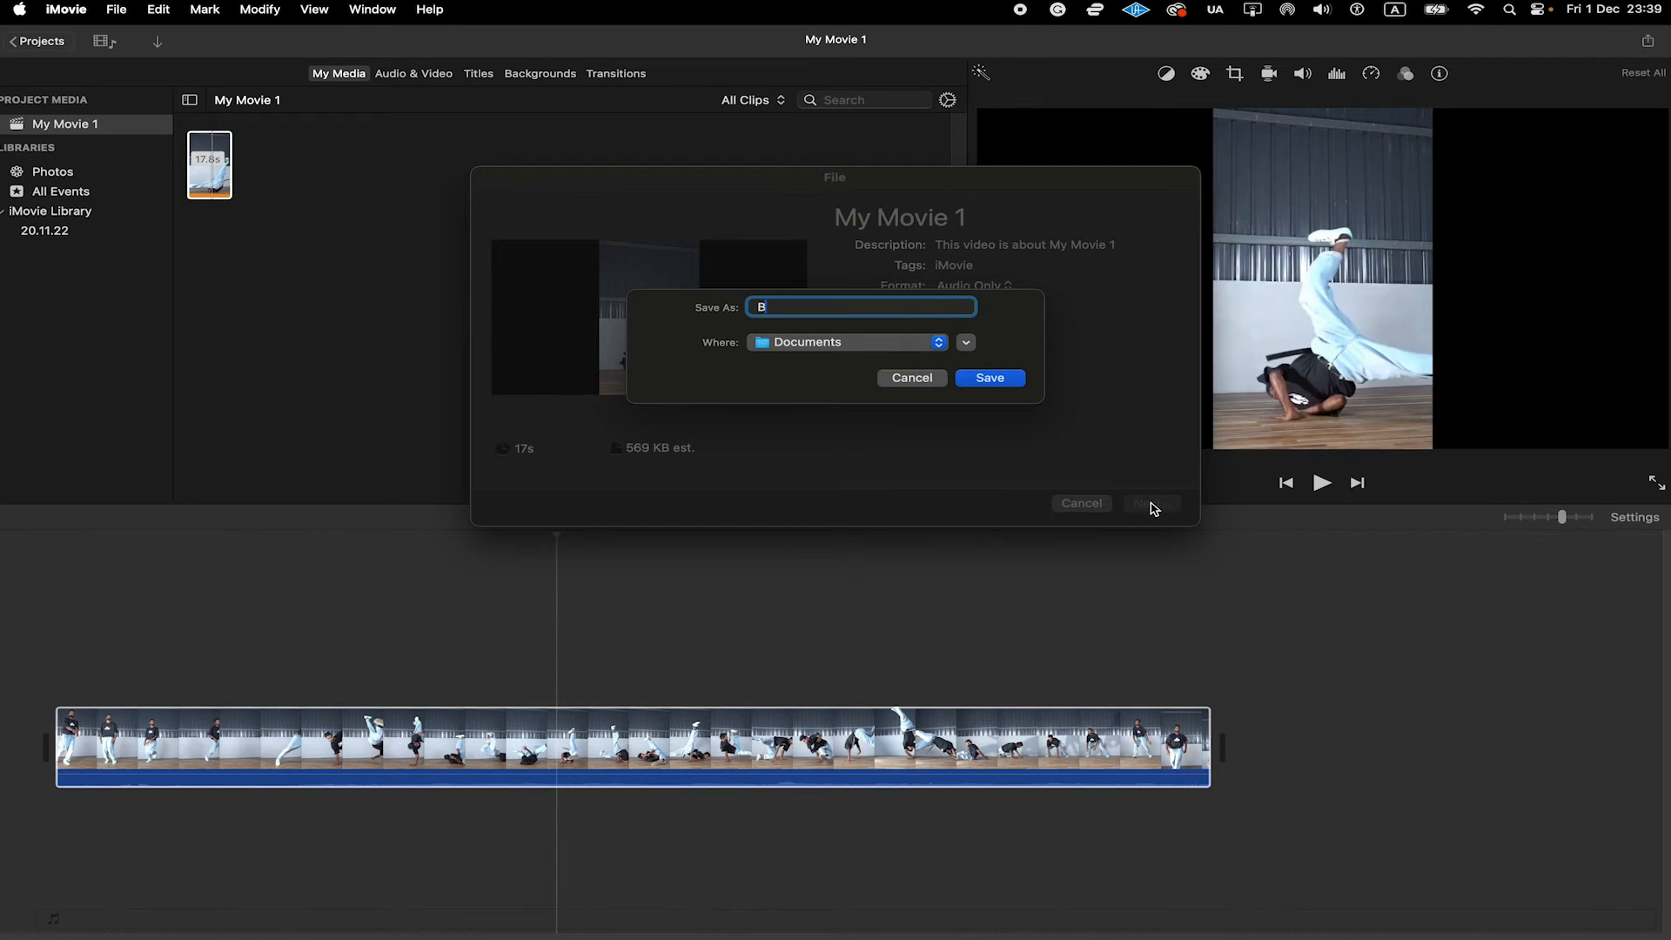
text(reakdance)
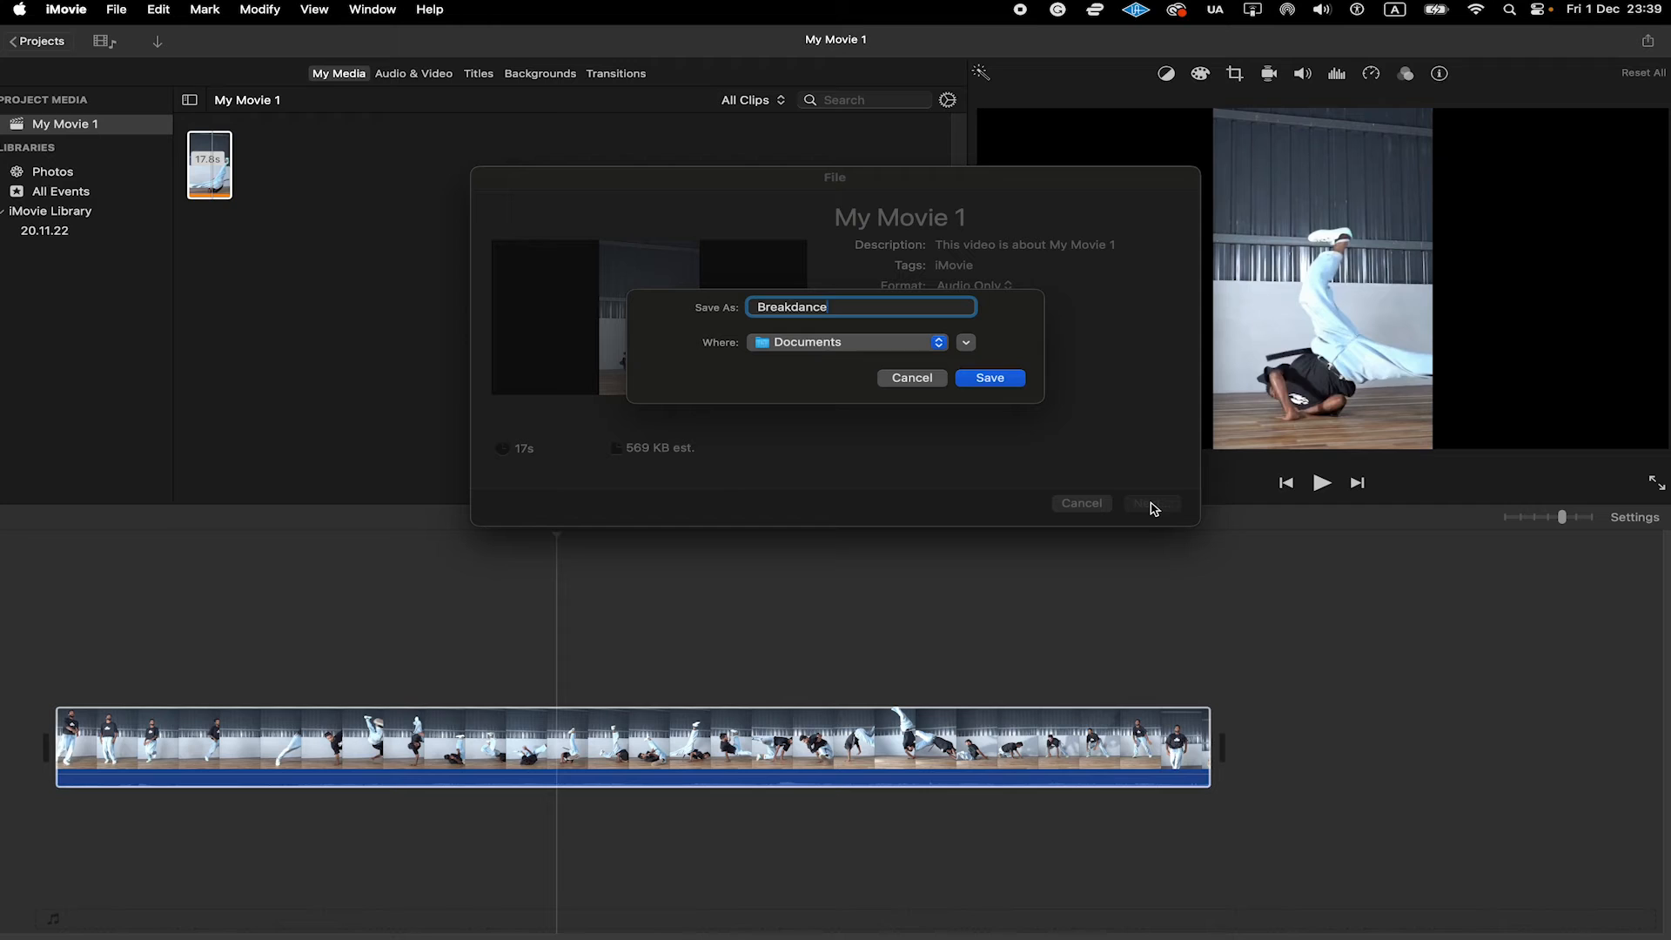
text(mp3mu)
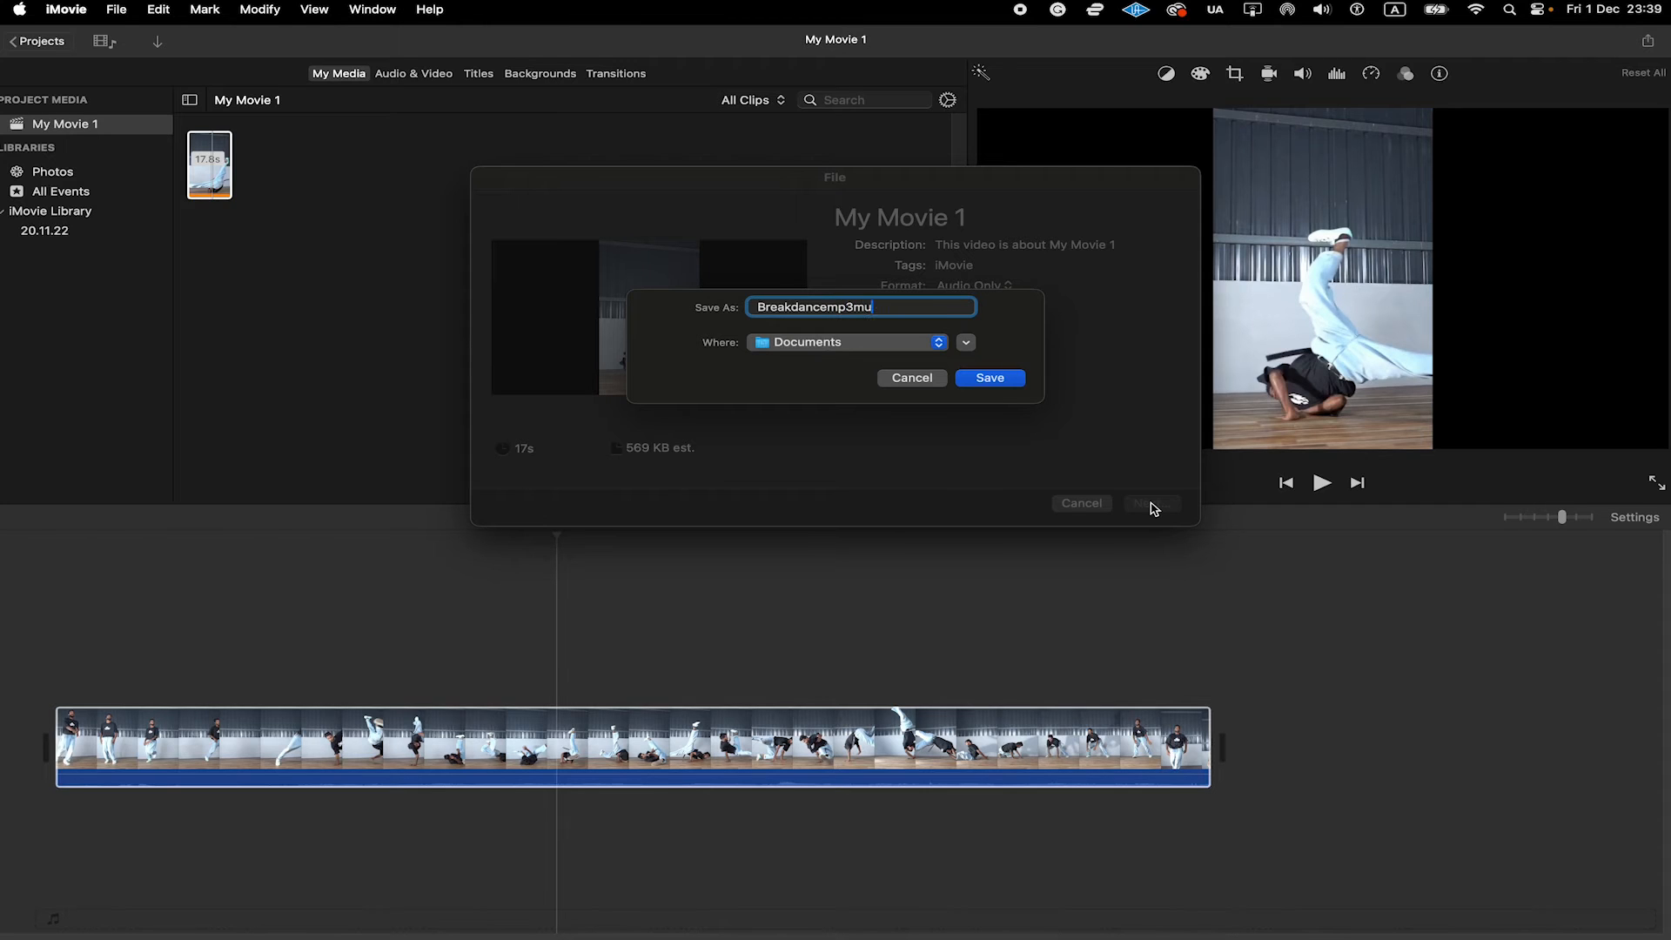
text(sic)
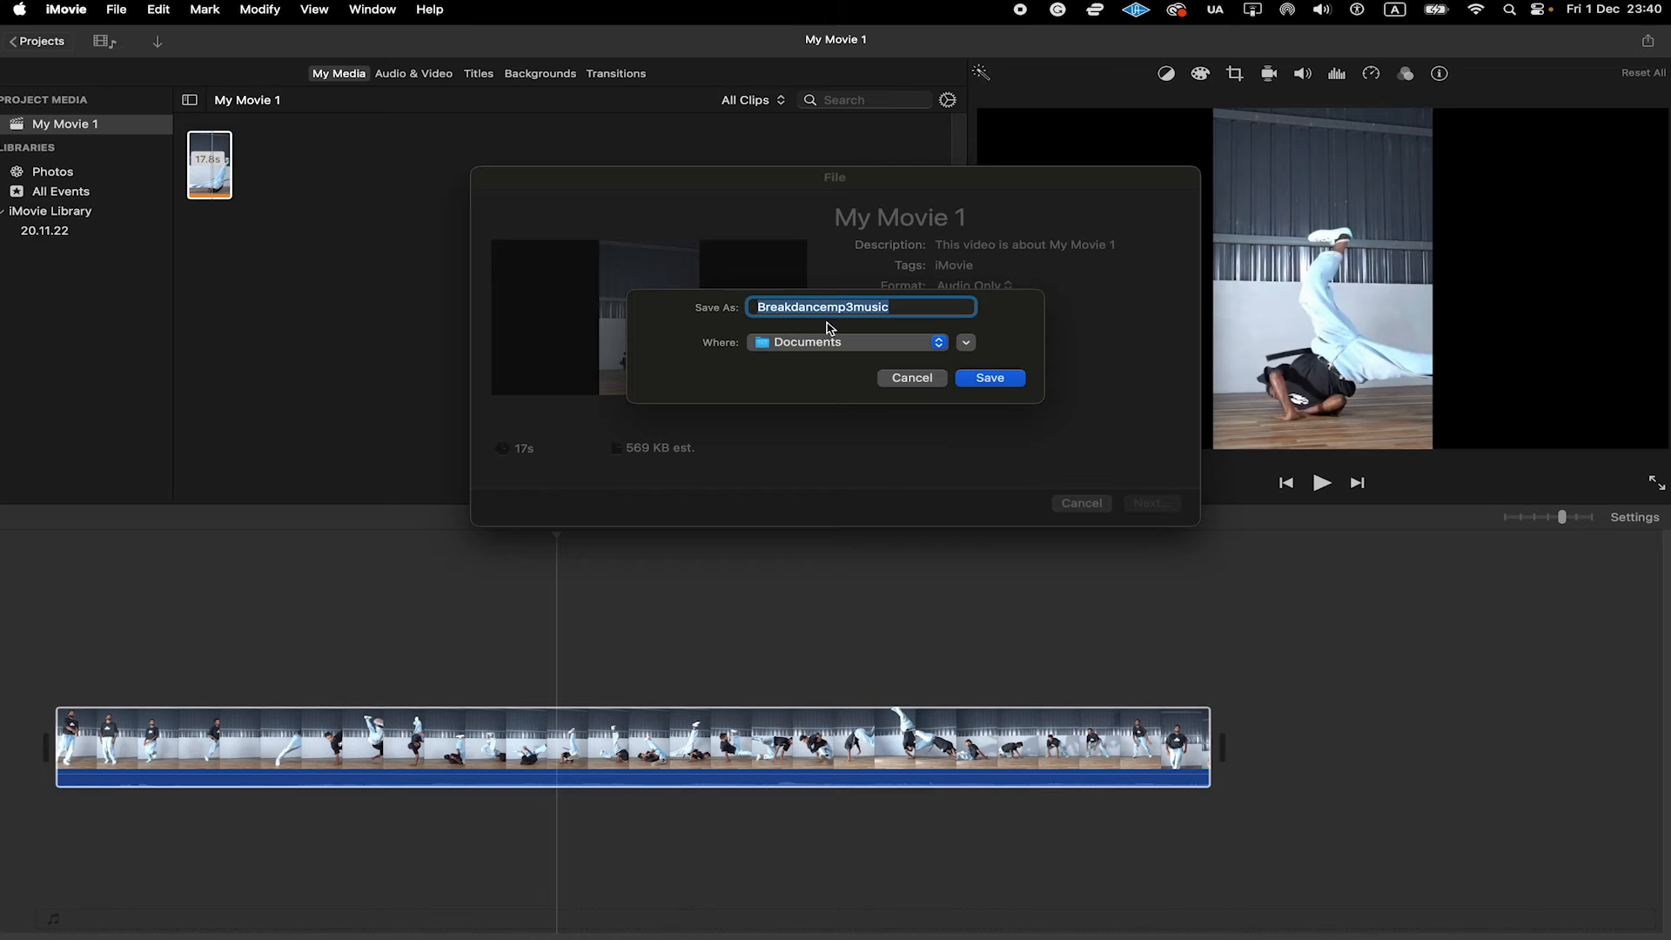
mouse_move(793, 343)
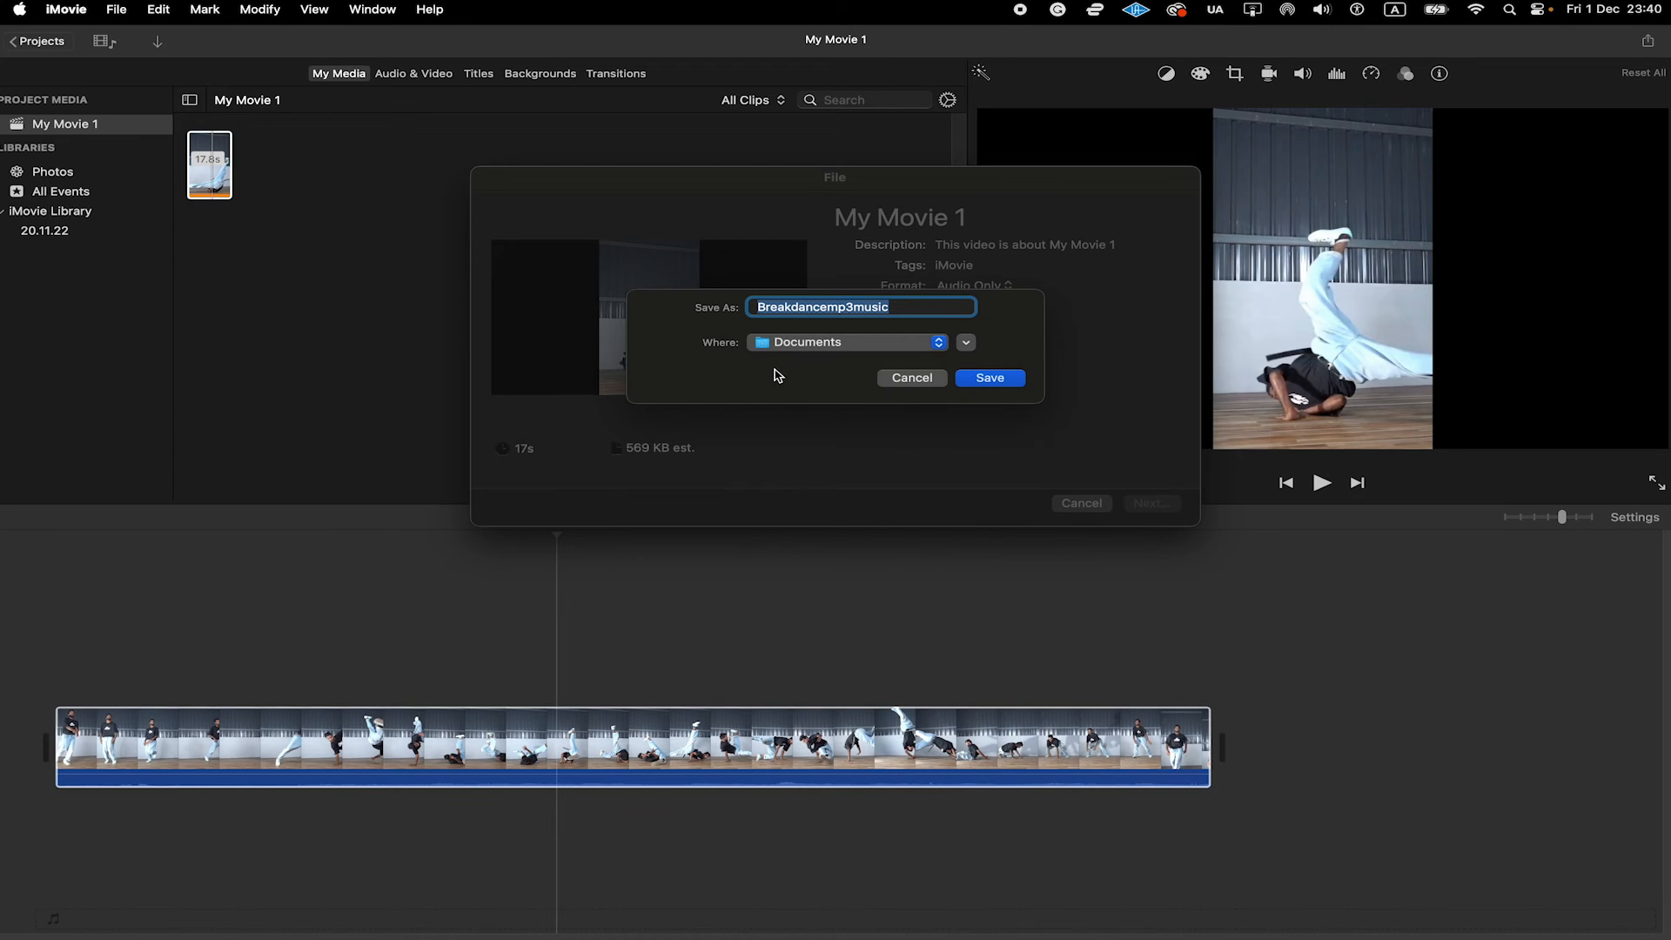
click(988, 377)
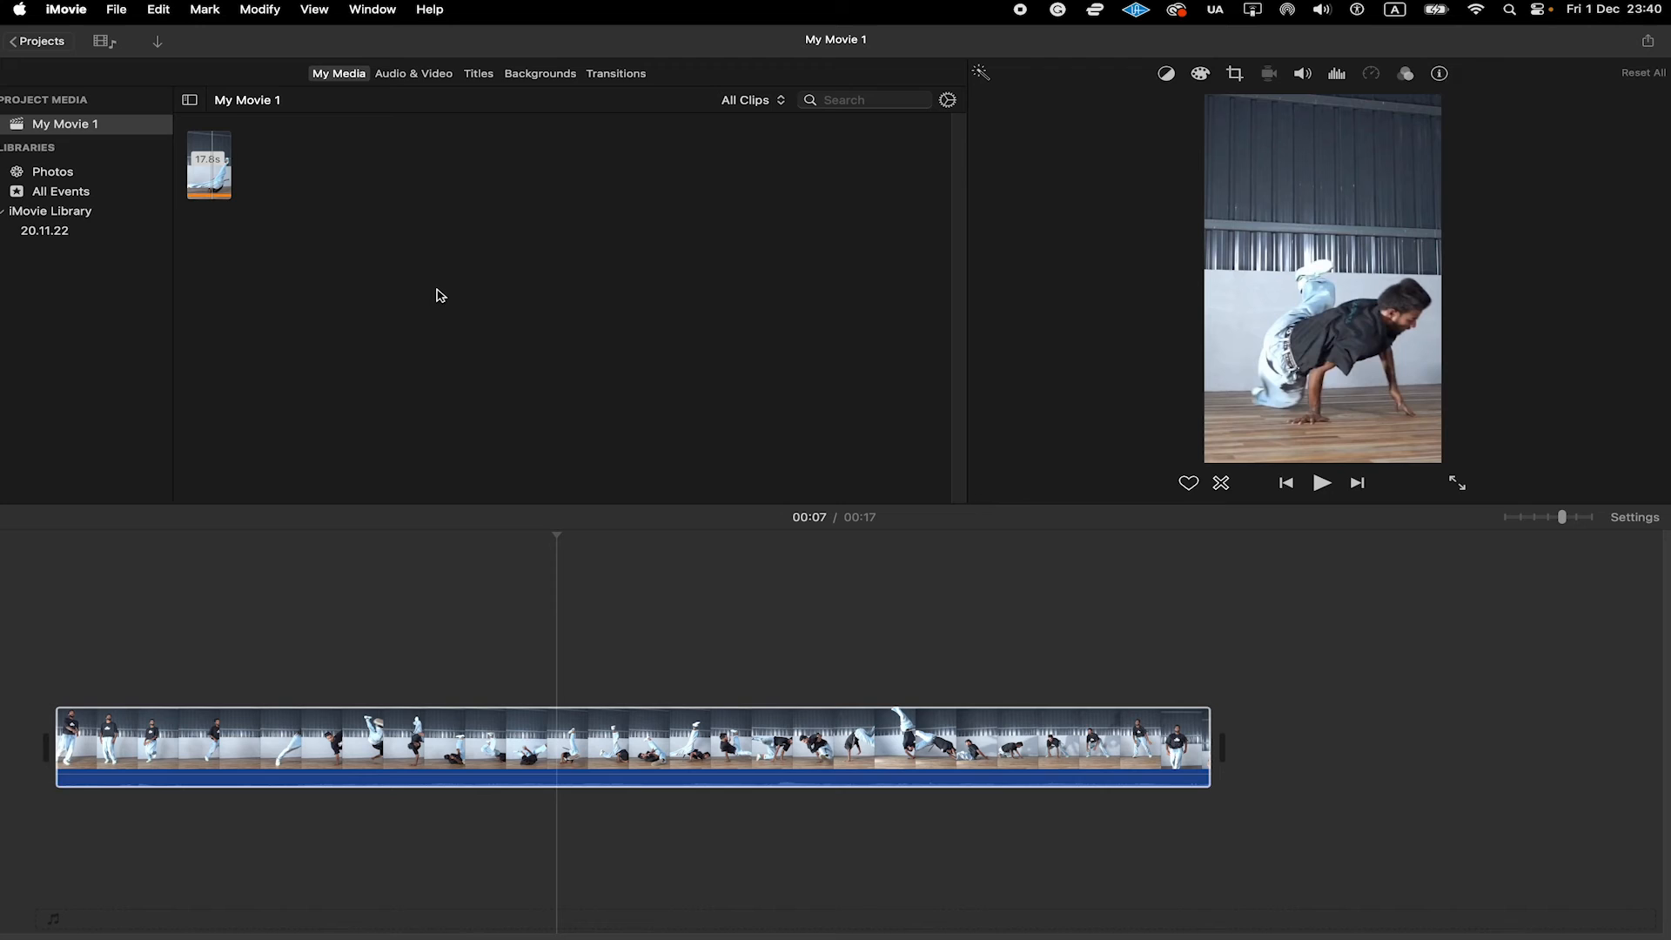
click(66, 10)
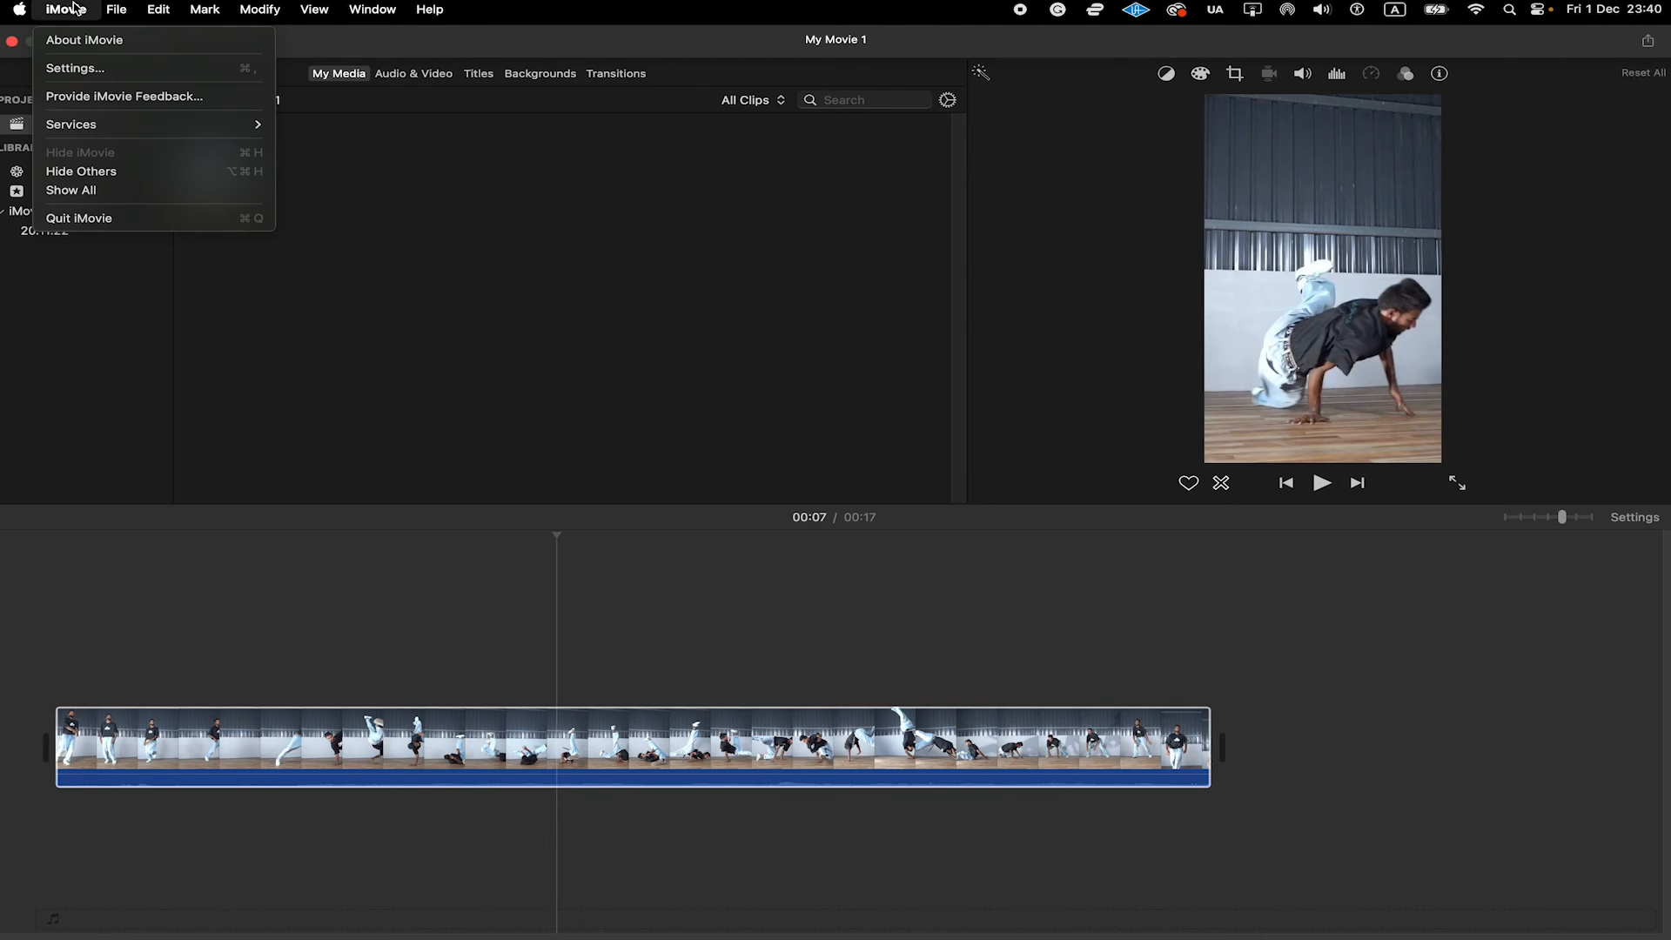
mouse_move(101, 229)
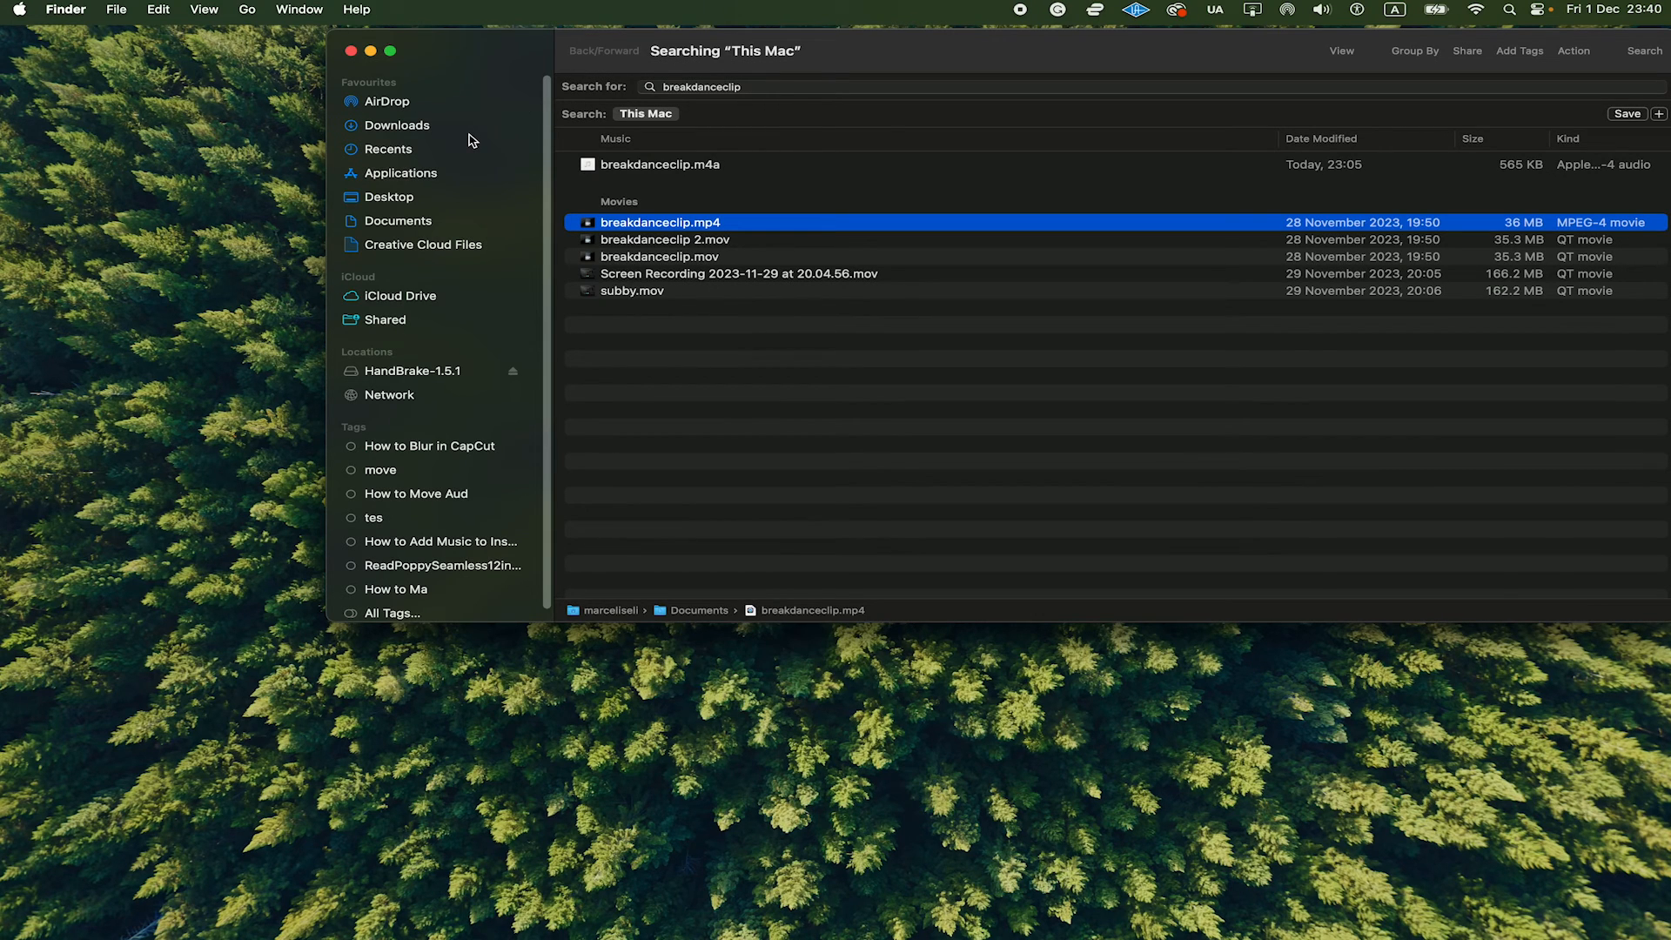
mouse_move(427, 223)
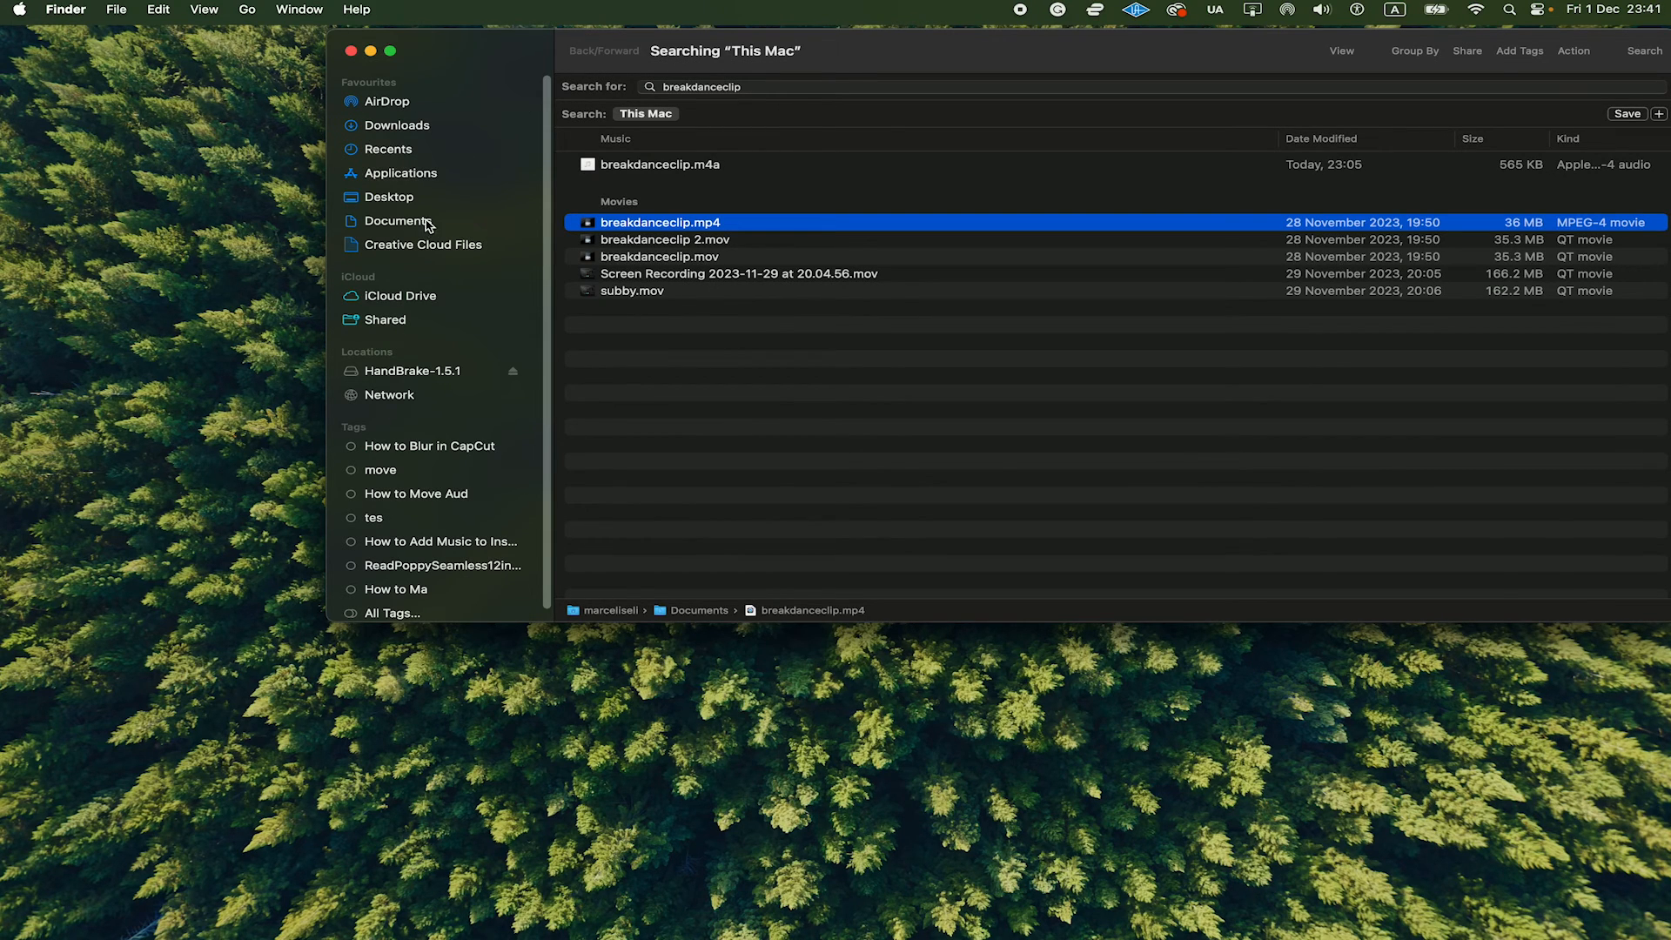
Open Documents in Finder to find Breakdancemp3music.mp3.
click(399, 220)
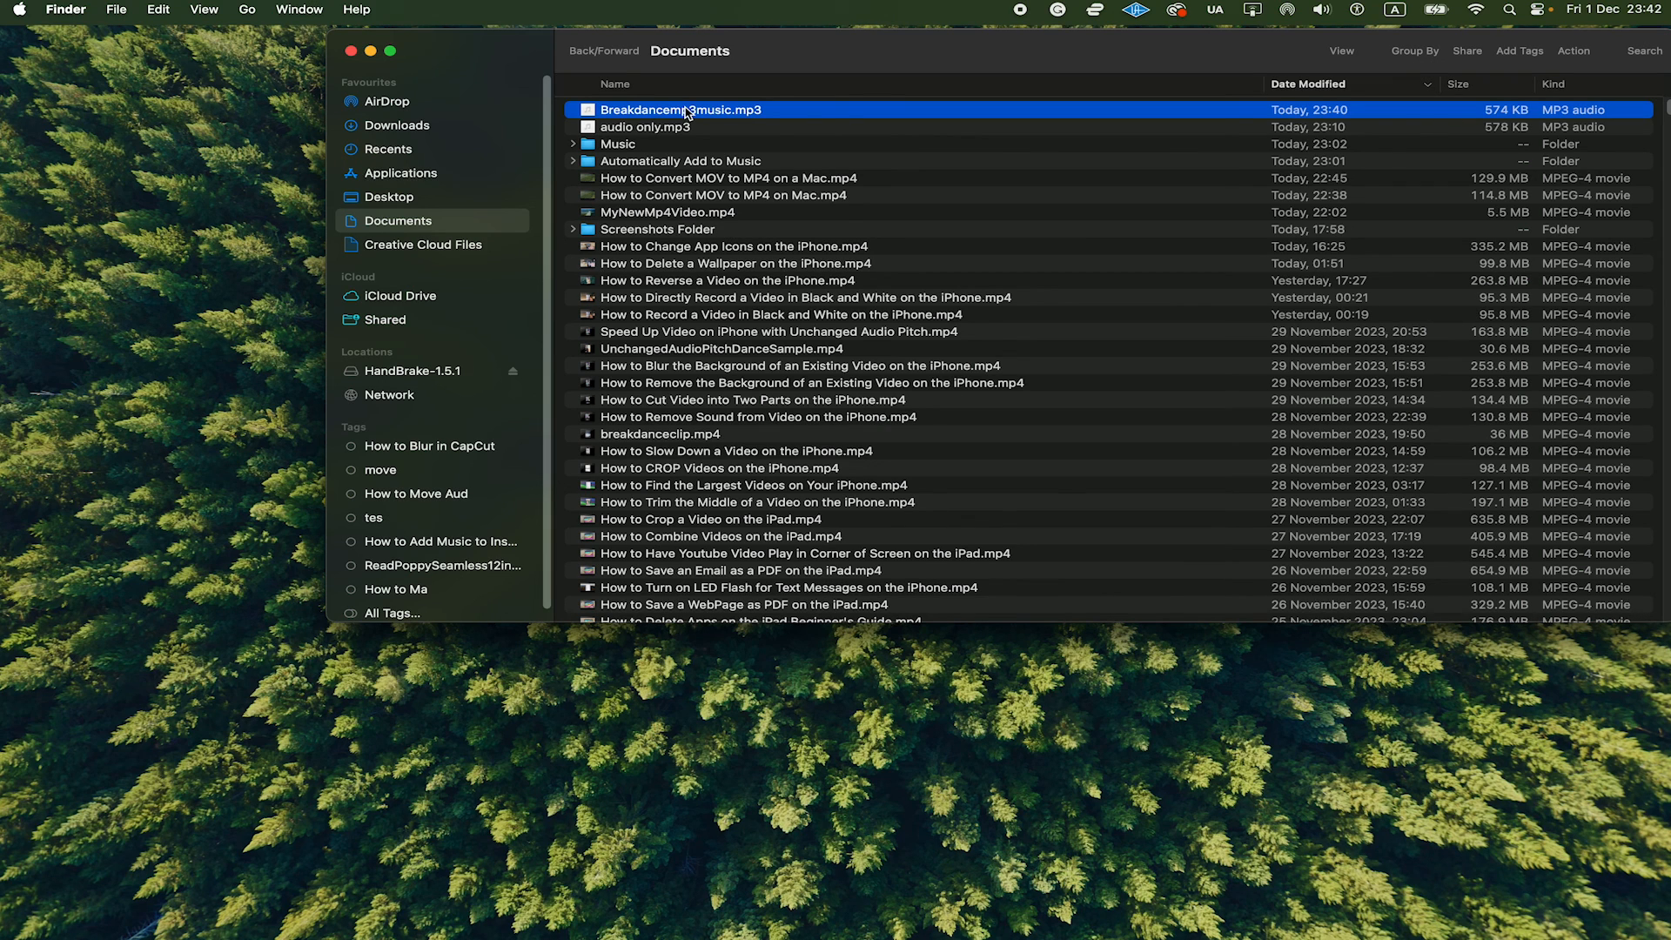
mouse_move(690, 128)
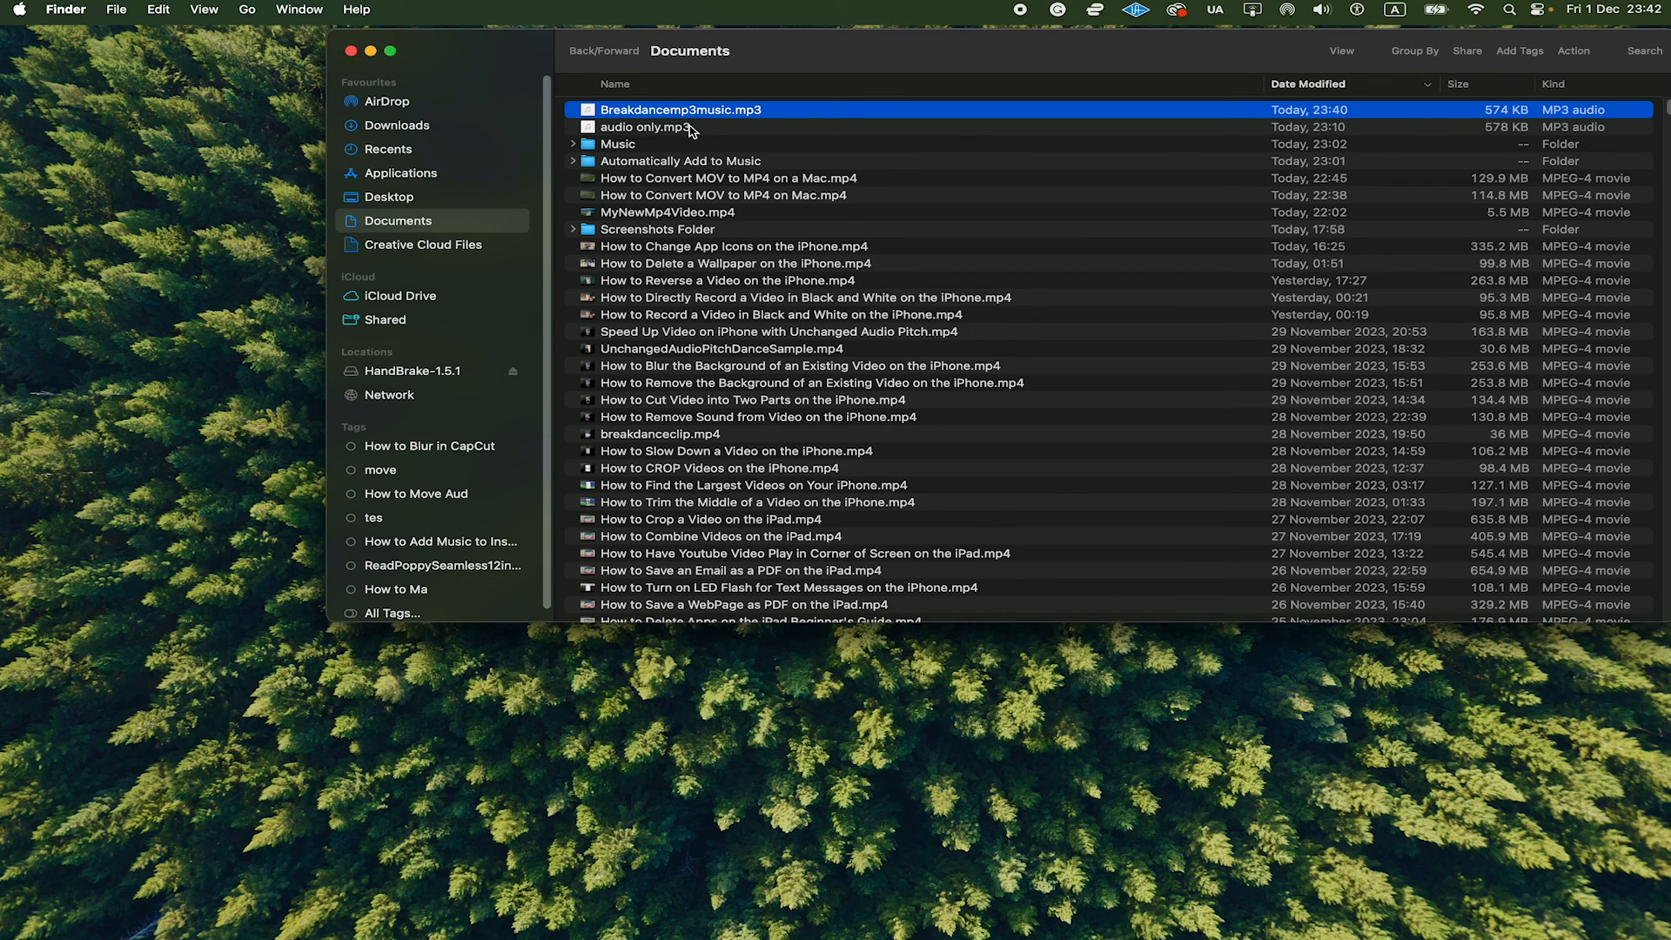